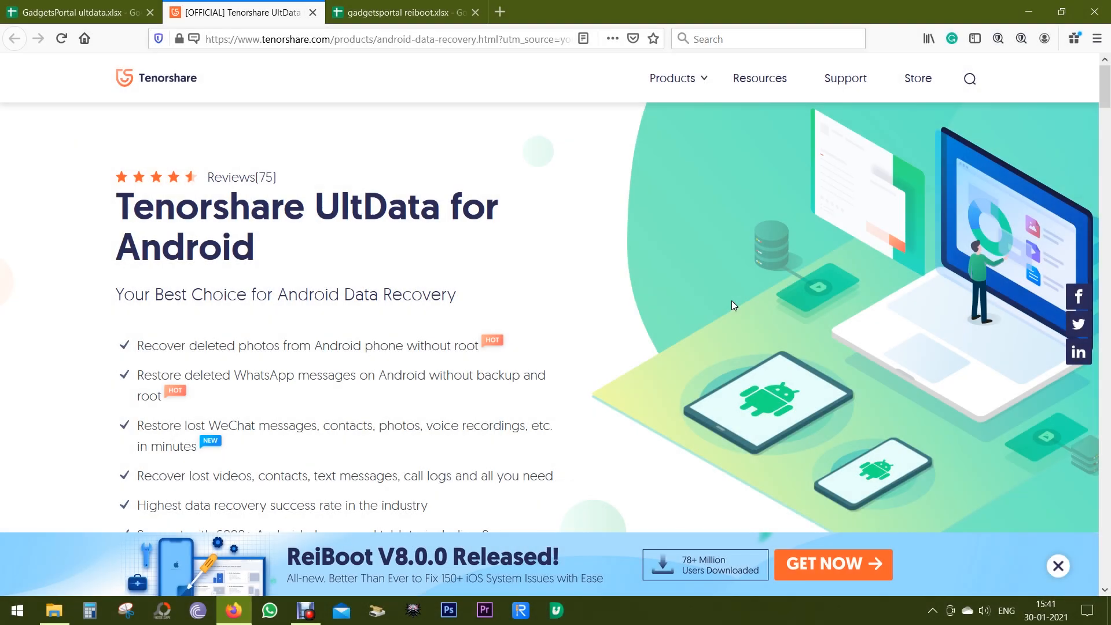
{"action": "mouse_move", "coordinate": [706, 296]}
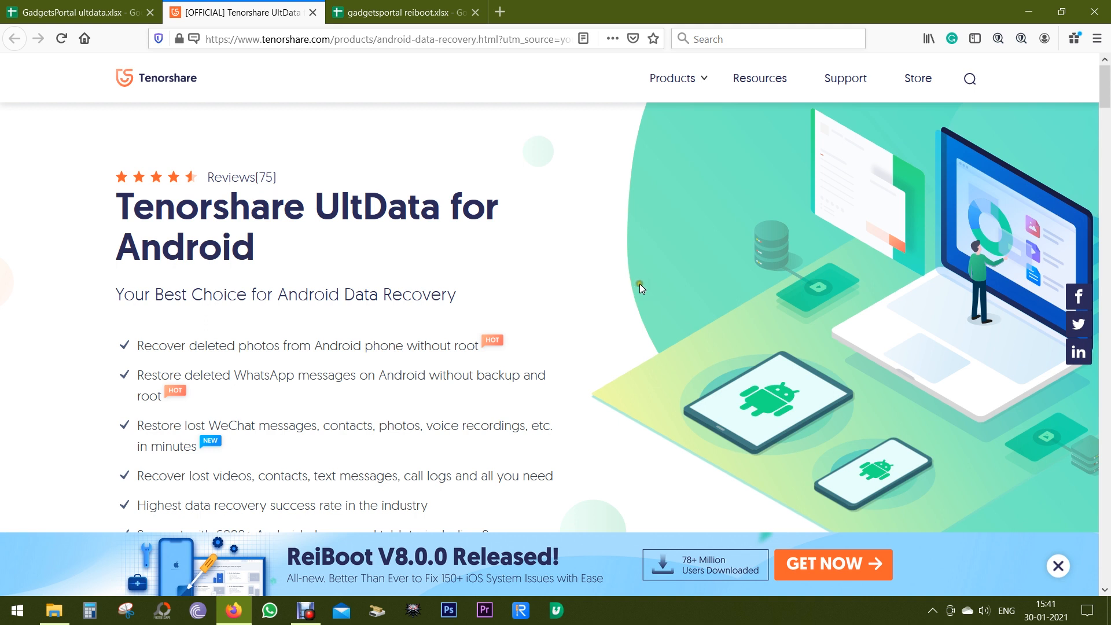
{"action": "mouse_move", "coordinate": [312, 397]}
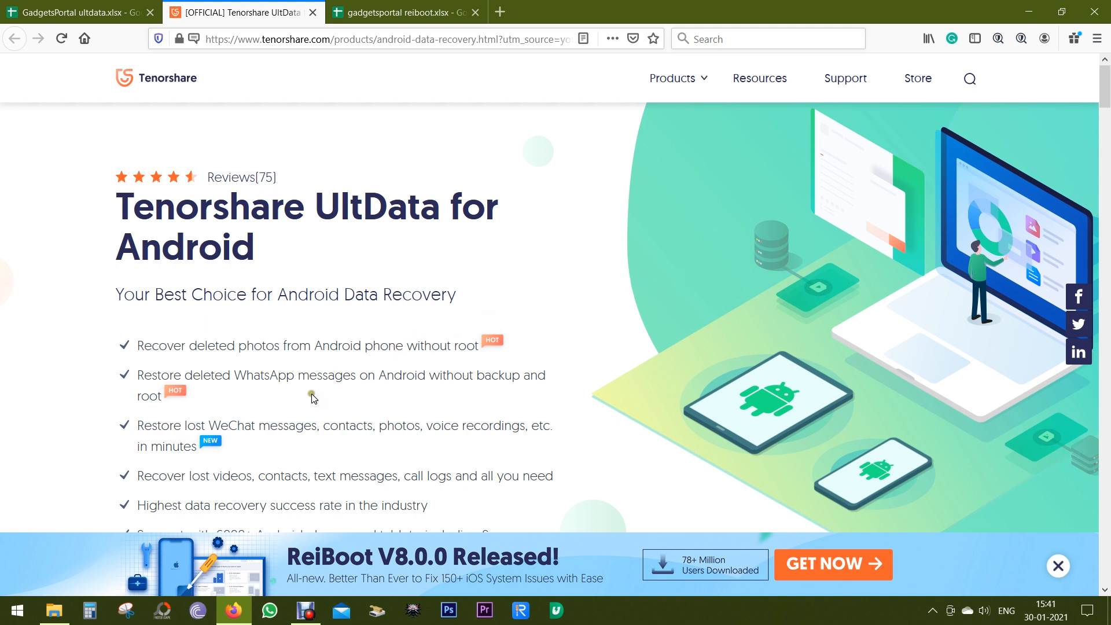
- Highlight phrases near the page top, such as 'Android Data Recovery' and 'without root'
{"action": "left_click_drag", "start_coordinate": [298, 375], "coordinate": [389, 375]}
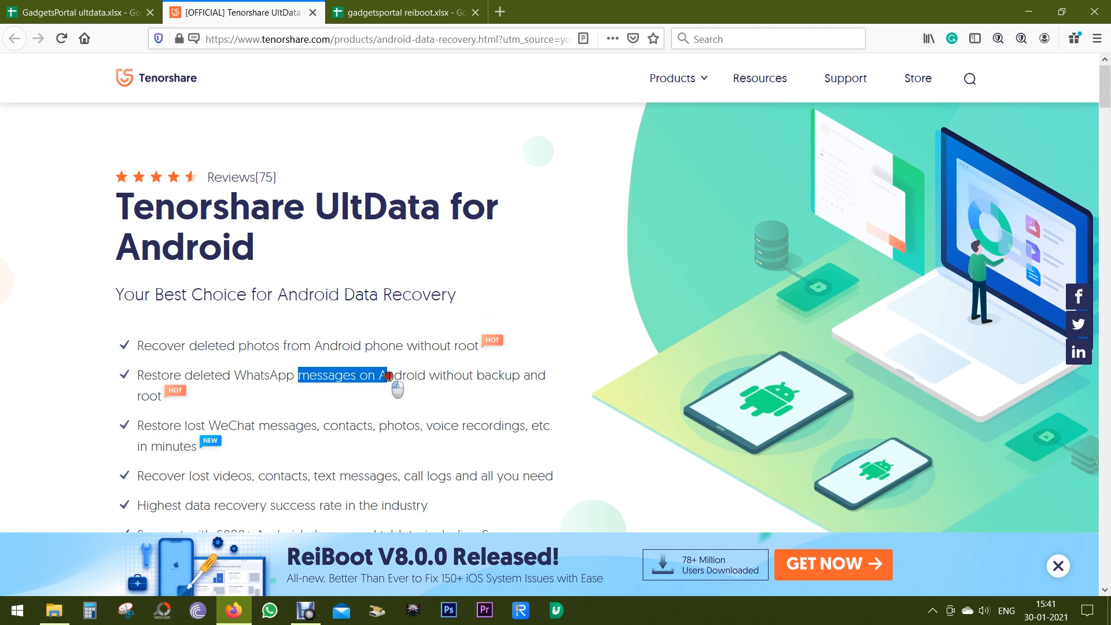
{"action": "left_click_drag", "start_coordinate": [388, 374], "coordinate": [426, 375]}
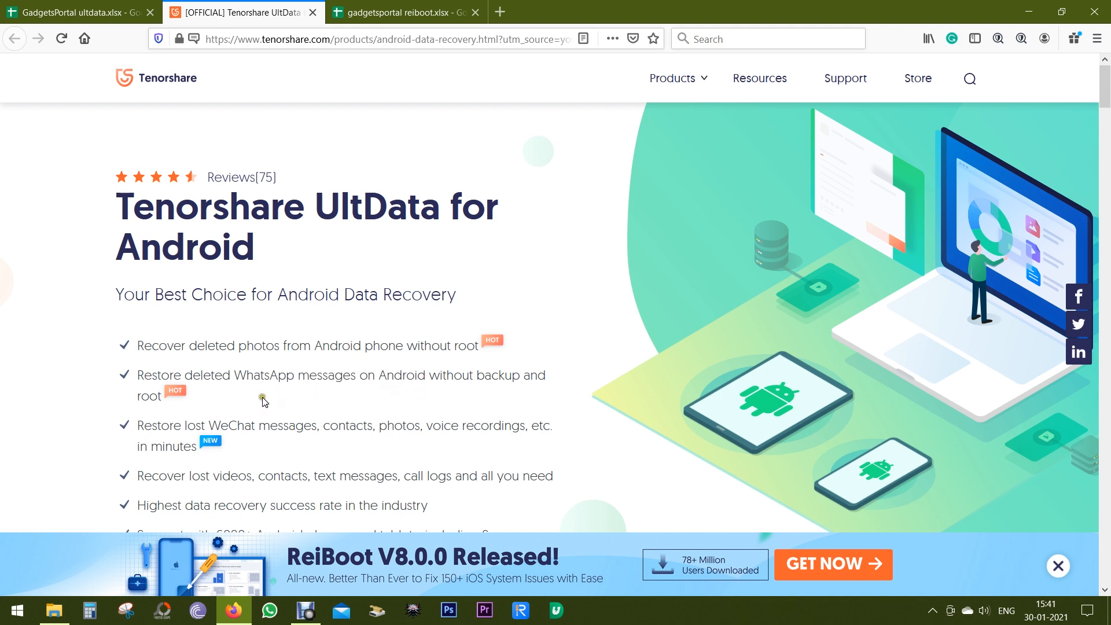
{"action": "mouse_move", "coordinate": [224, 412]}
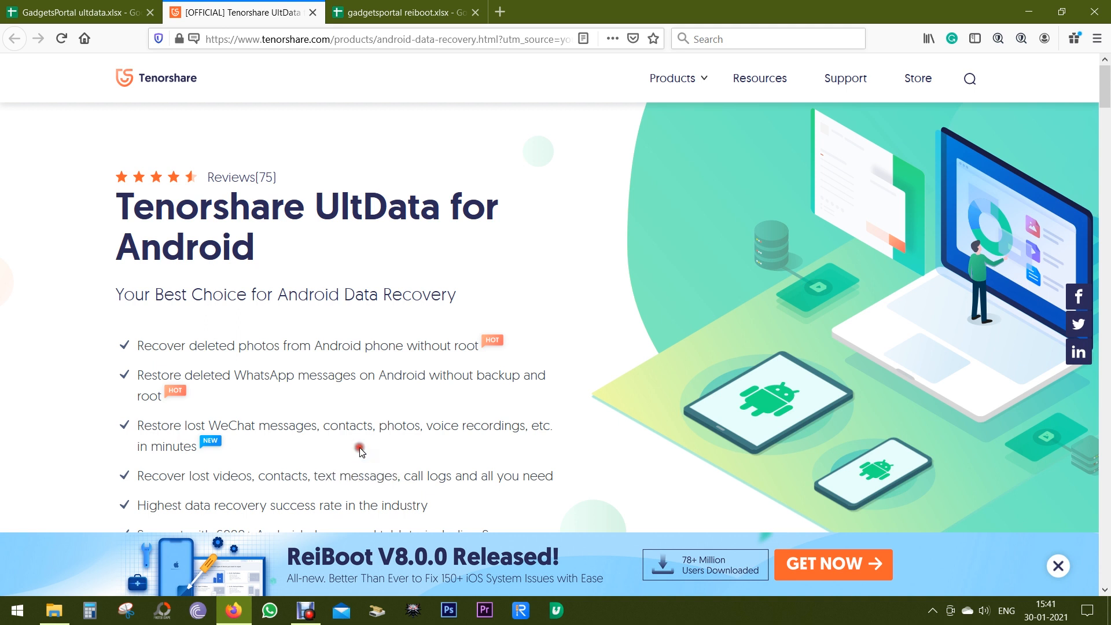
{"action": "mouse_move", "coordinate": [131, 206]}
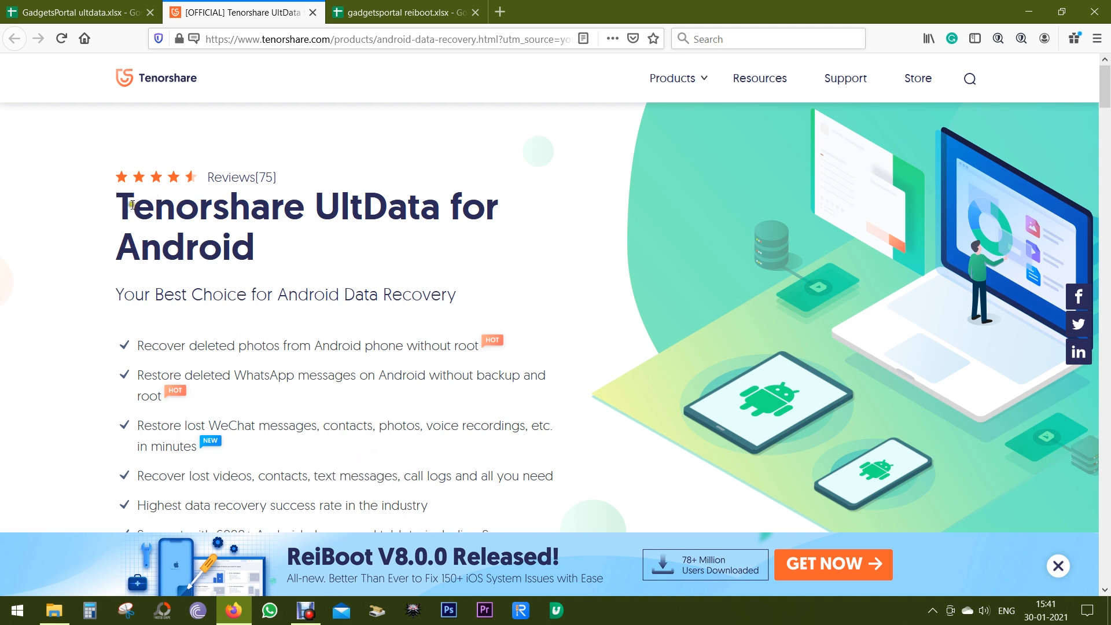
{"action": "left_click_drag", "start_coordinate": [116, 205], "coordinate": [403, 206]}
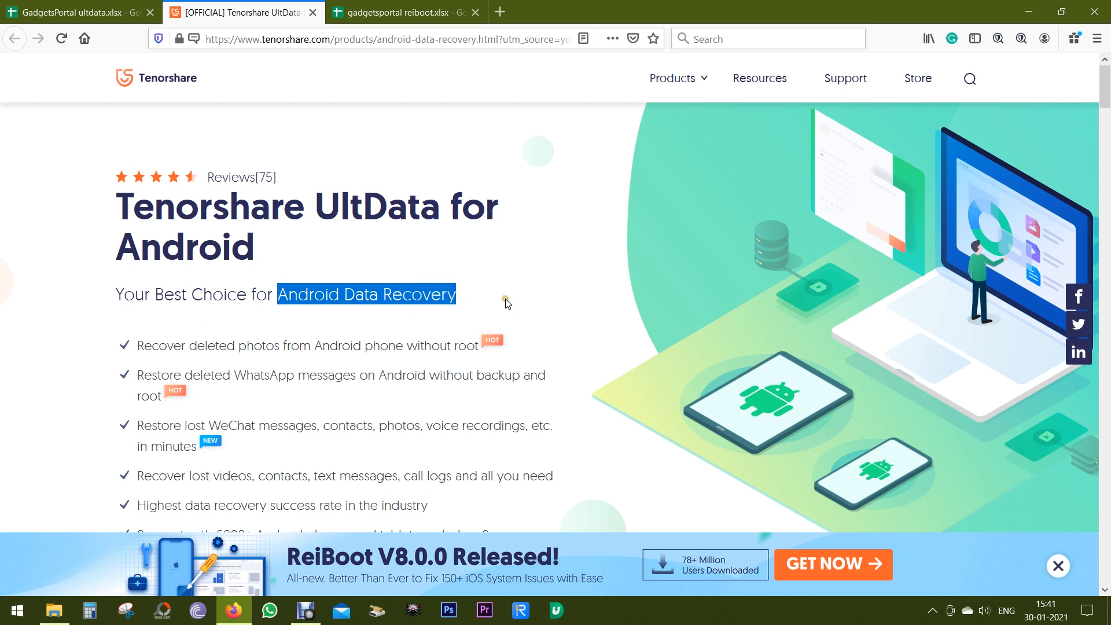
{"action": "left_click", "coordinate": [504, 298]}
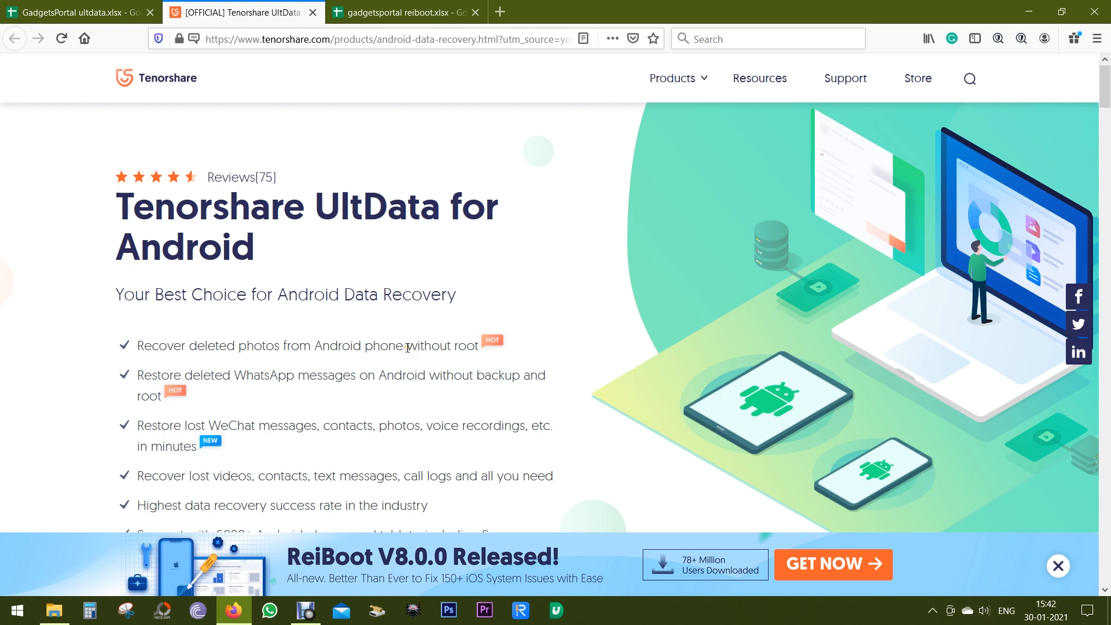
{"action": "double_click", "coordinate": [441, 346]}
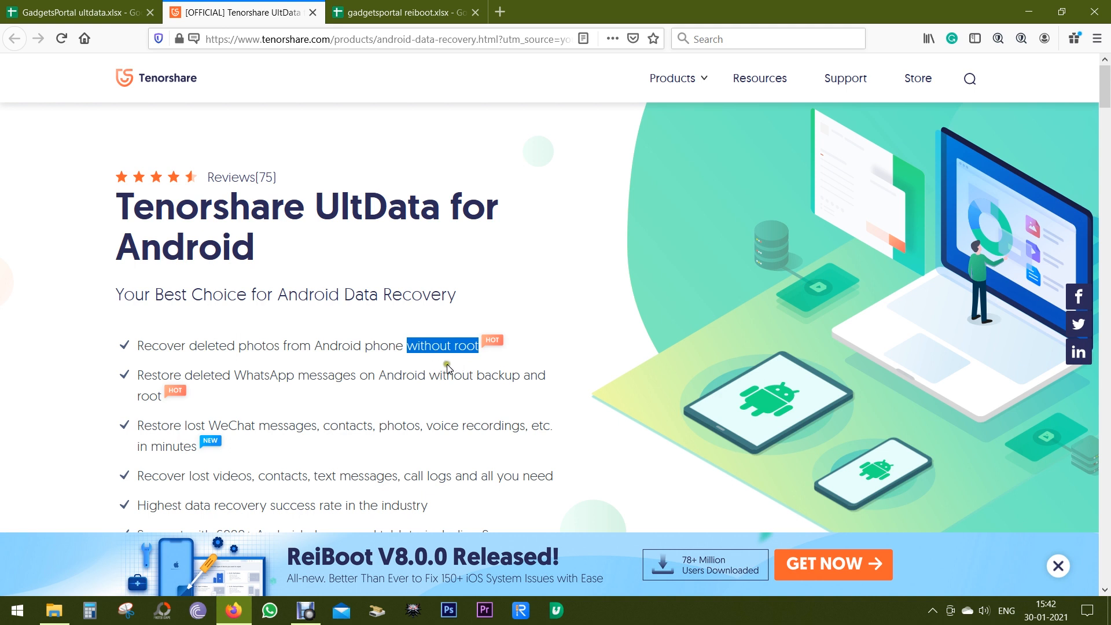
- Scroll to Android Photo Recovery without Root and highlight the 1000+ deleted photos claim
{"action": "scroll", "scroll_direction": "down", "scroll_amount": 3}
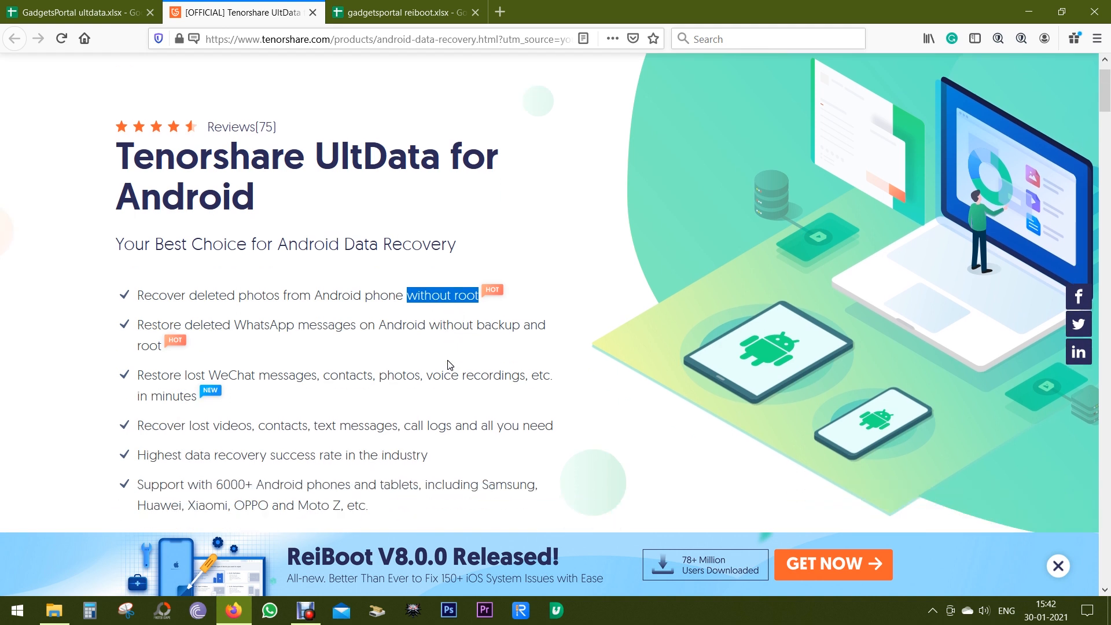
{"action": "scroll", "scroll_direction": "down", "scroll_amount": 3}
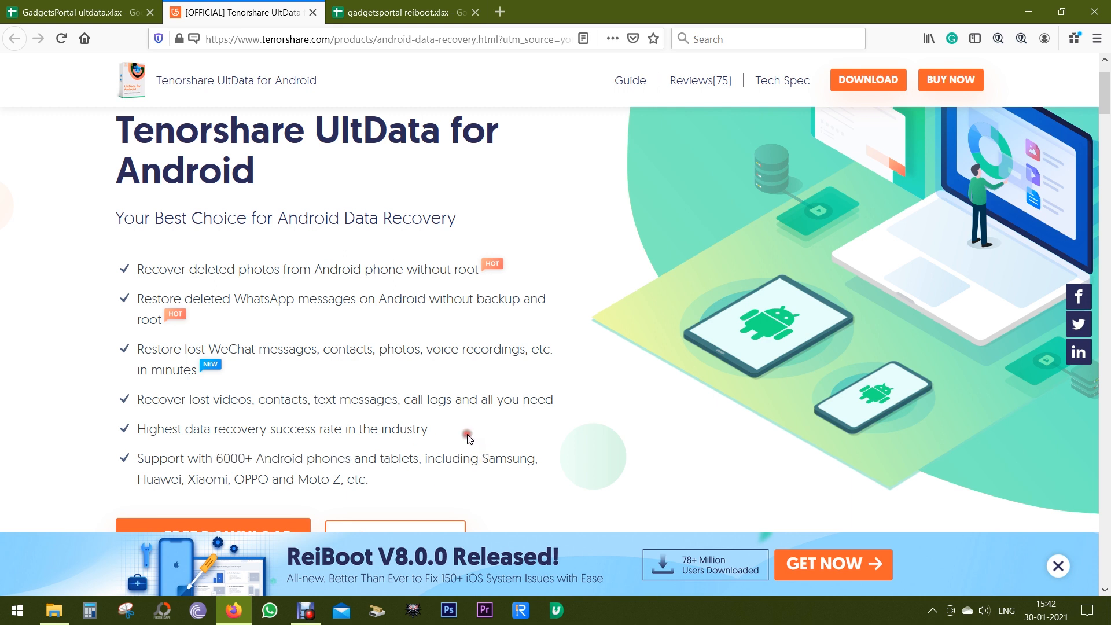
{"action": "scroll", "scroll_direction": "down", "scroll_amount": 3}
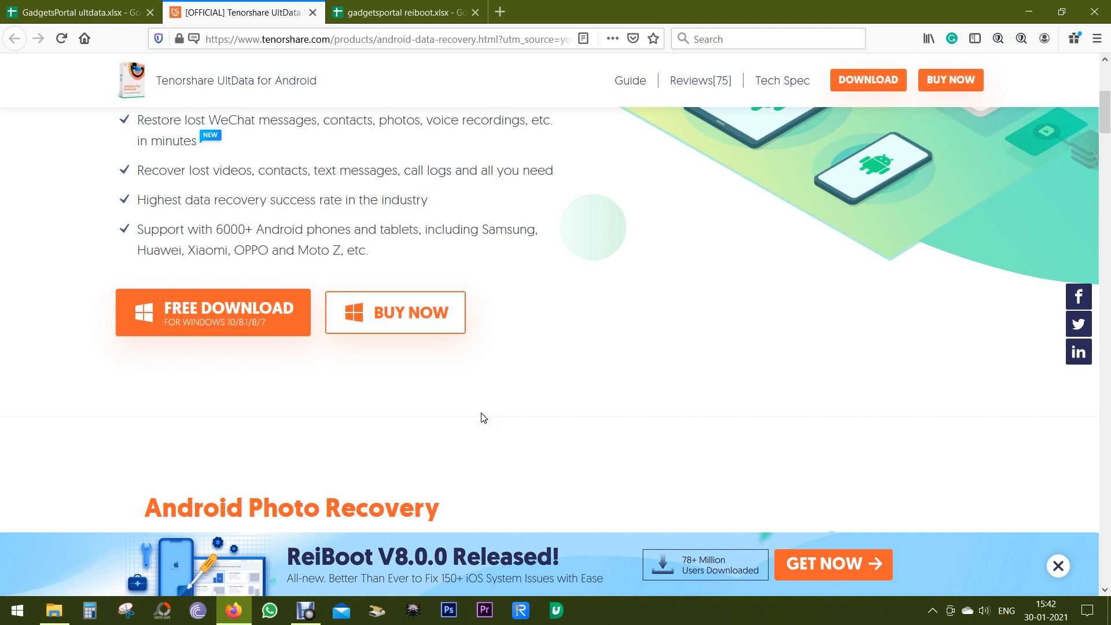
{"action": "scroll", "scroll_direction": "down", "scroll_amount": 3}
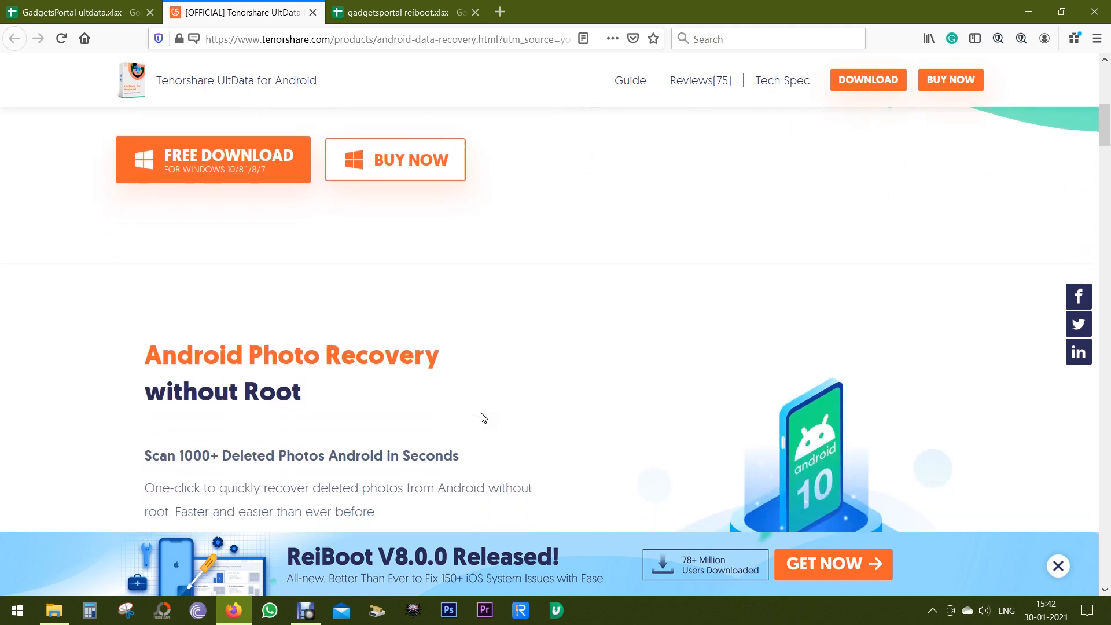
{"action": "mouse_move", "coordinate": [479, 419]}
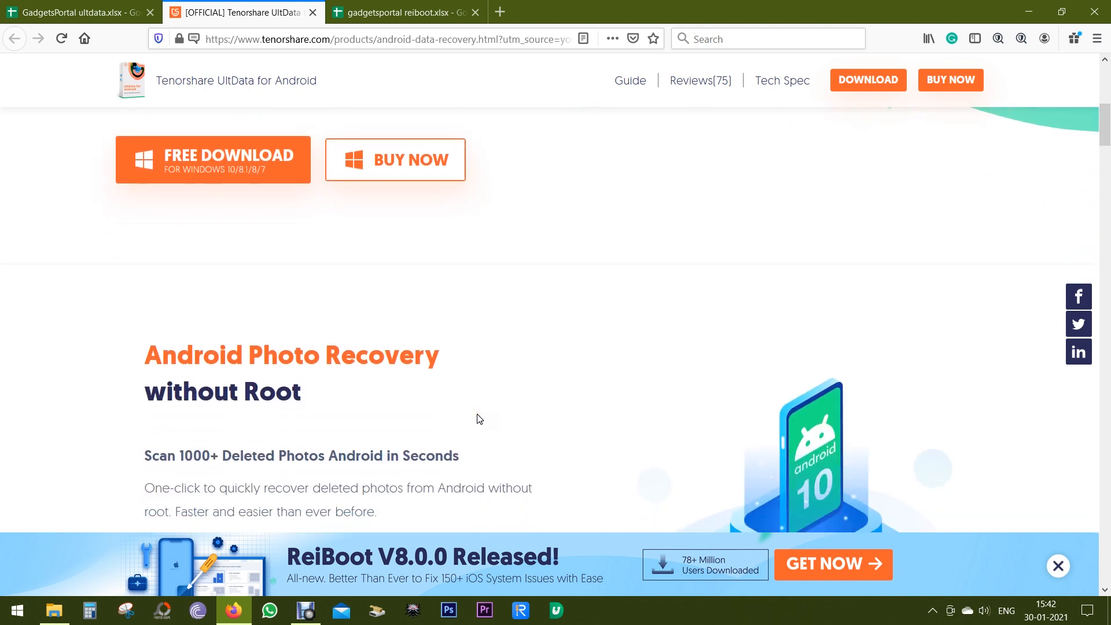
{"action": "scroll", "scroll_direction": "down", "scroll_amount": 3}
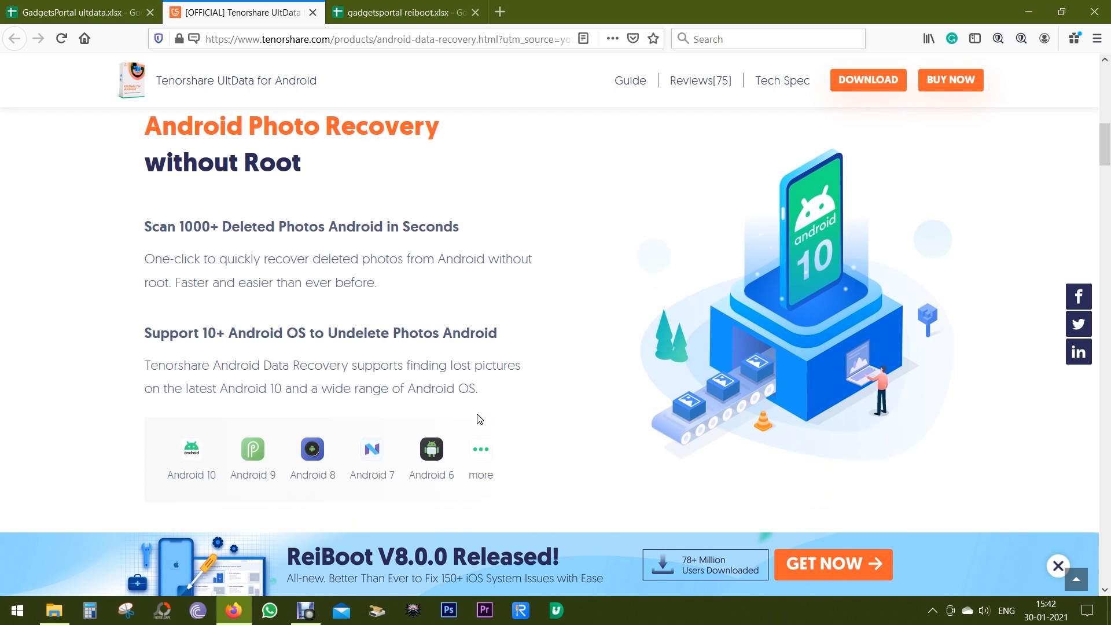
{"action": "mouse_move", "coordinate": [191, 241]}
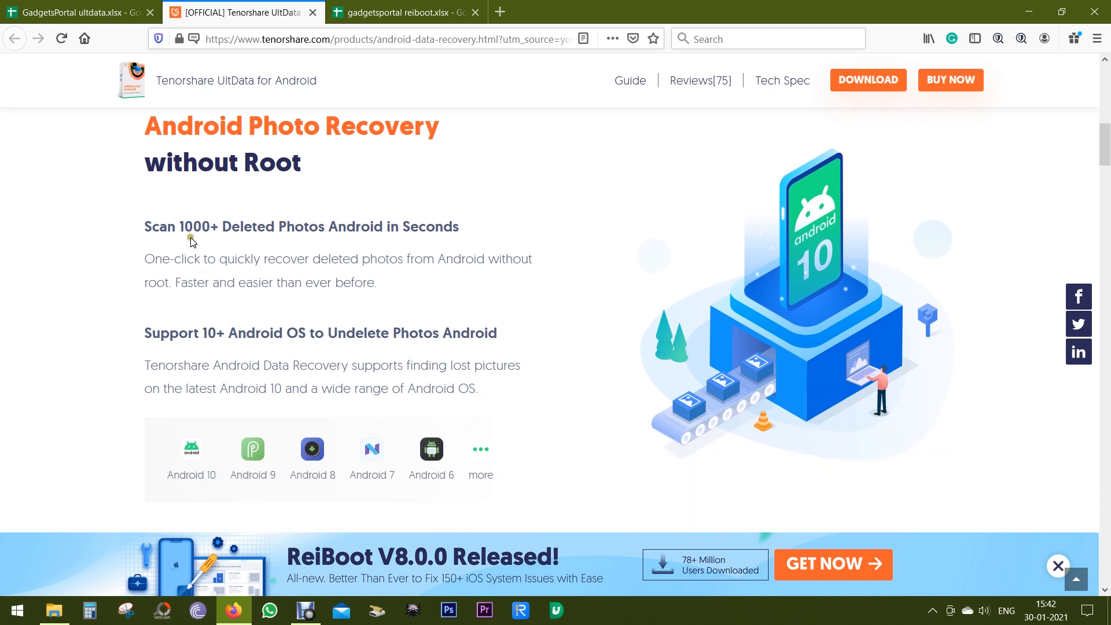
{"action": "left_click_drag", "start_coordinate": [180, 226], "coordinate": [445, 227]}
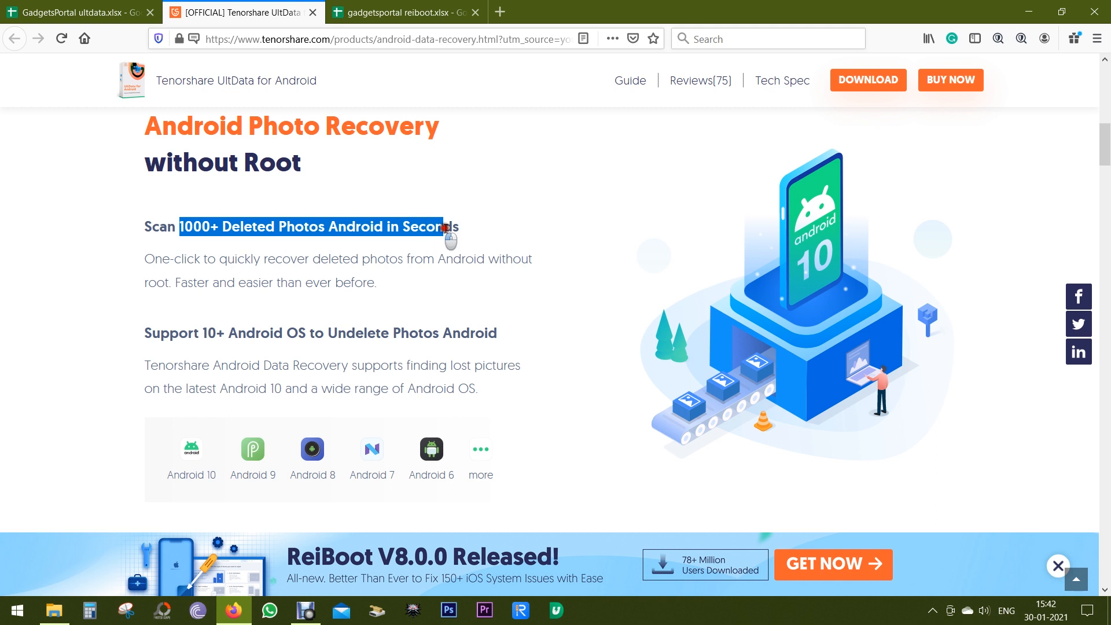
{"action": "left_click", "coordinate": [463, 234]}
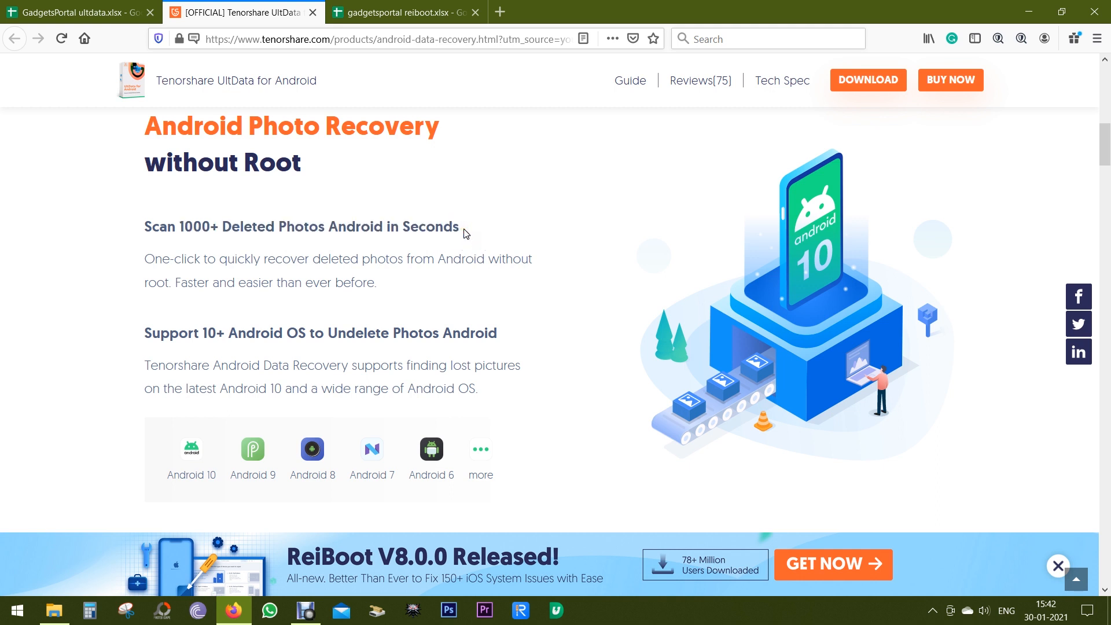
{"action": "mouse_move", "coordinate": [379, 322]}
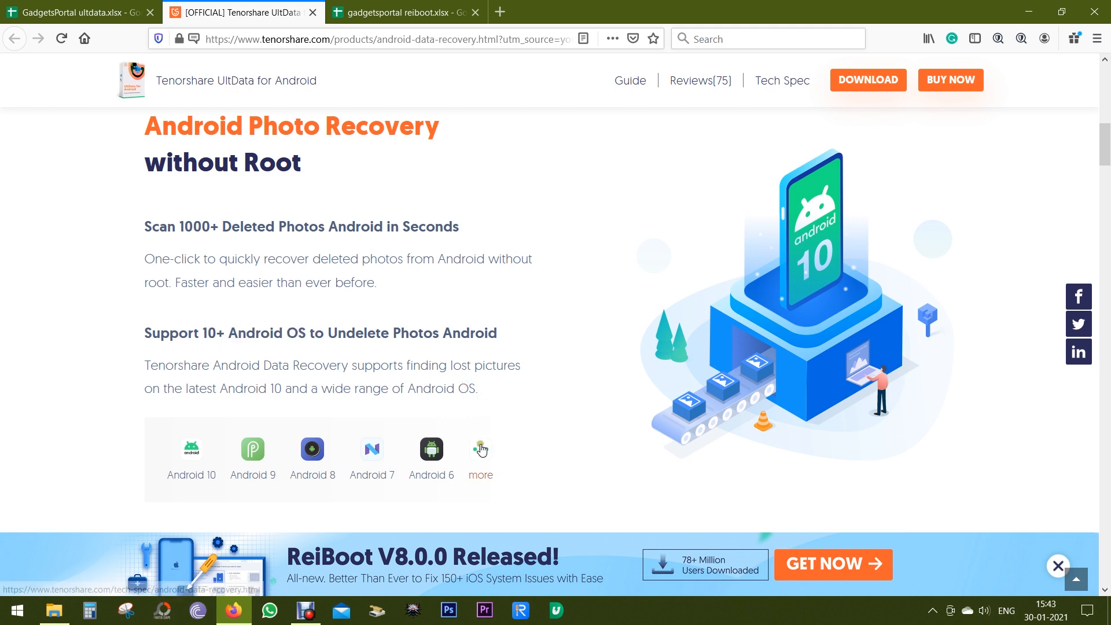
- Open the tech spec page via 'more' and scroll to Android Versions Supported
{"action": "left_click", "coordinate": [782, 80]}
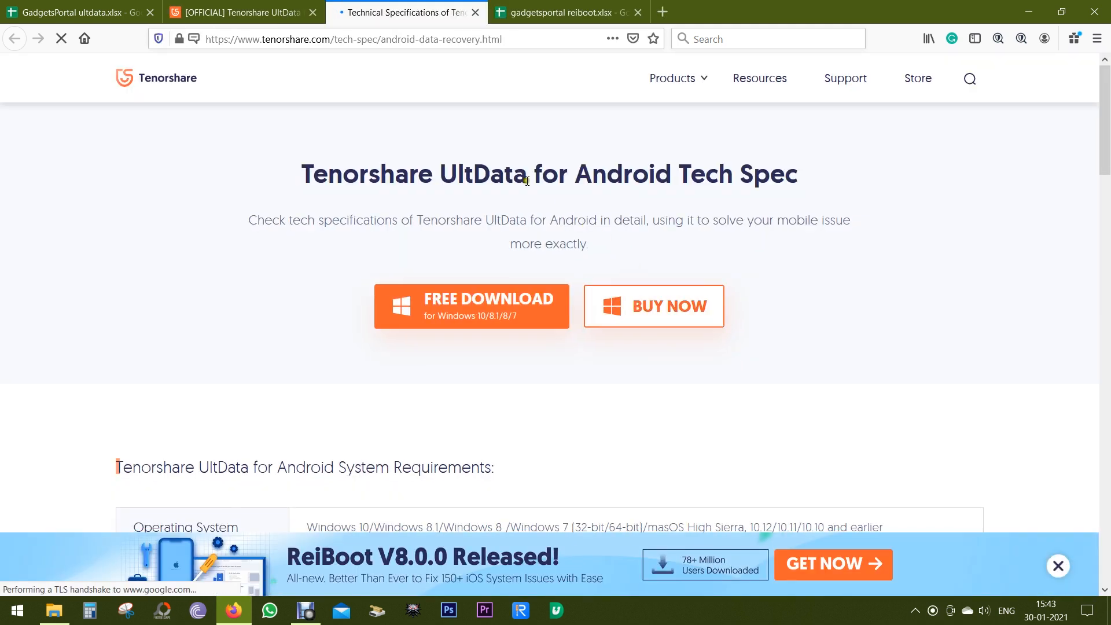
{"action": "scroll", "scroll_direction": "down", "scroll_amount": 3}
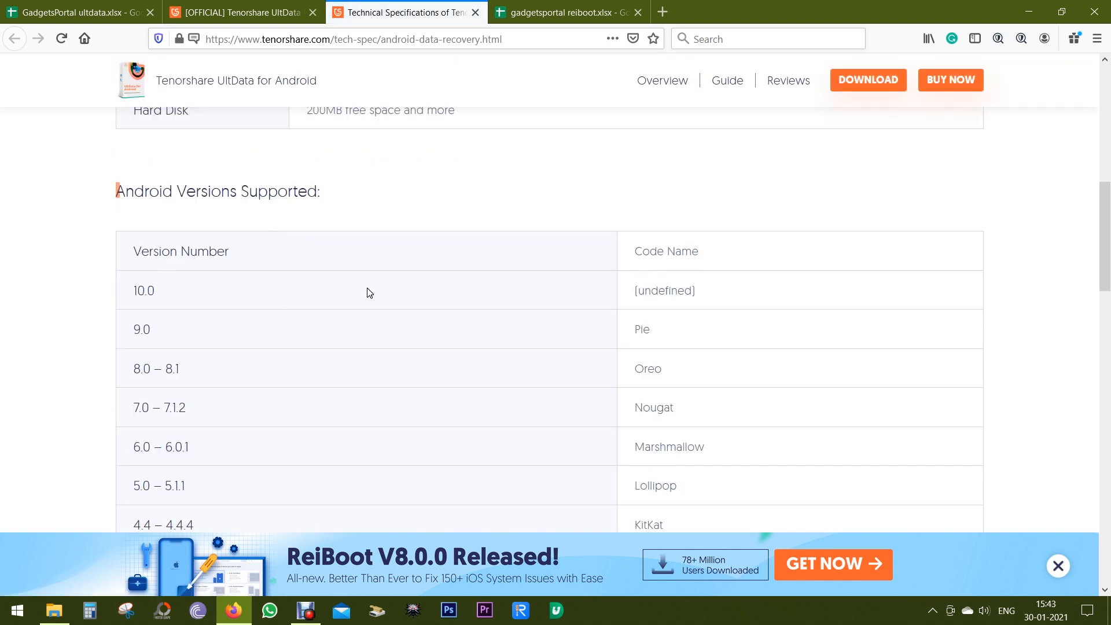
{"action": "scroll", "scroll_direction": "down", "scroll_amount": 3}
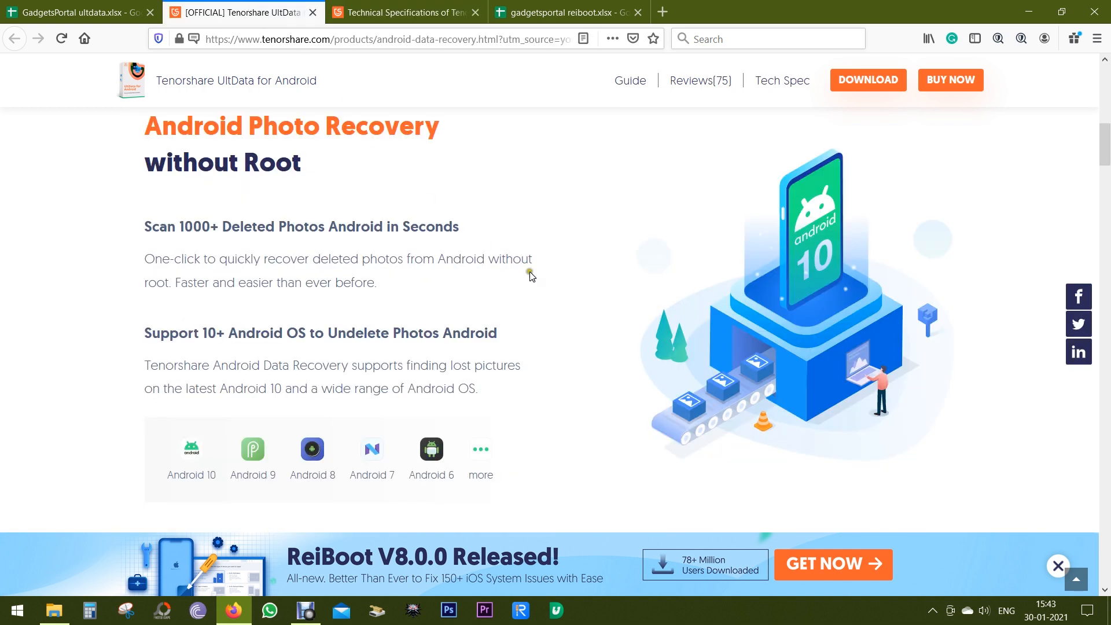
- Scroll past the WhatsApp heading to File Types and data-loss scenarios, highlighting 'File Types'
{"action": "scroll", "scroll_direction": "down", "scroll_amount": 3}
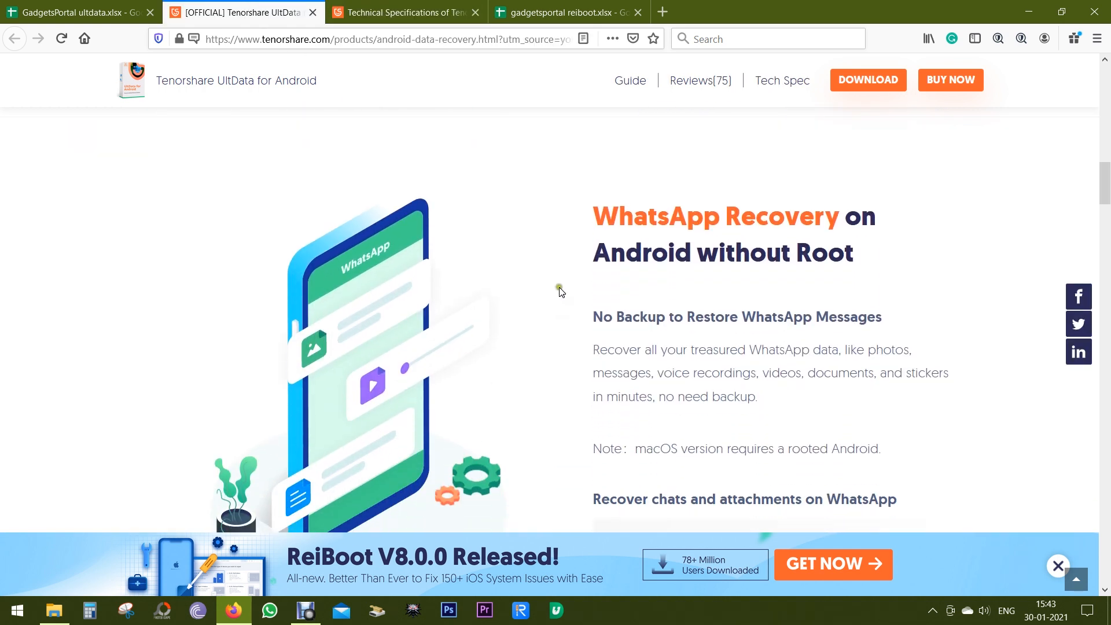
{"action": "scroll", "scroll_direction": "down", "scroll_amount": 3}
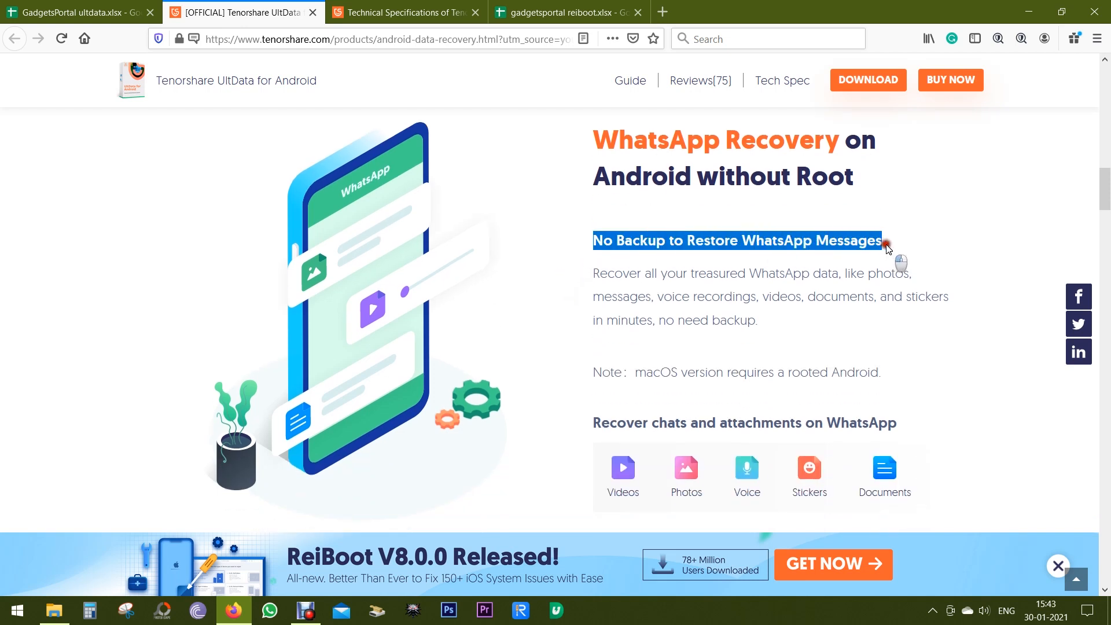
{"action": "left_click", "coordinate": [828, 266]}
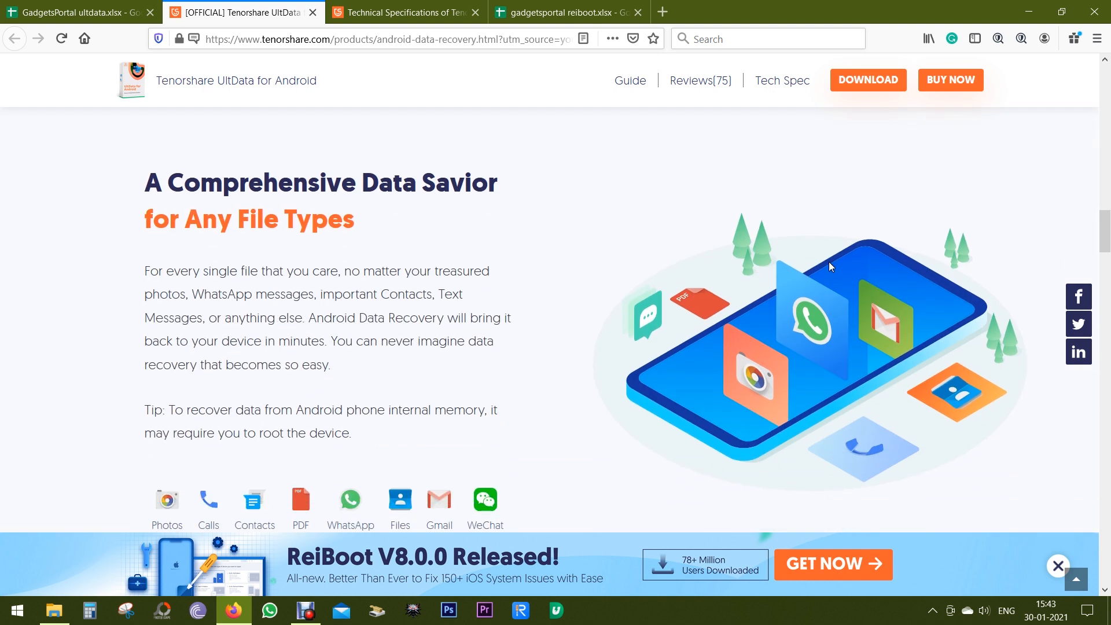
{"action": "scroll", "scroll_direction": "down", "scroll_amount": 3}
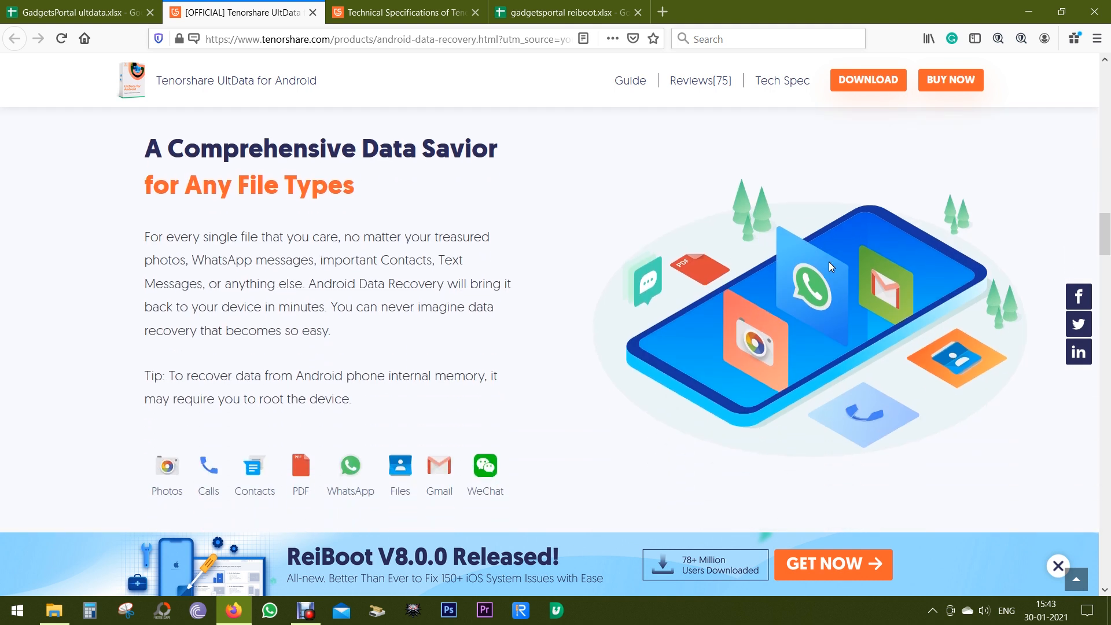
{"action": "double_click", "coordinate": [296, 185]}
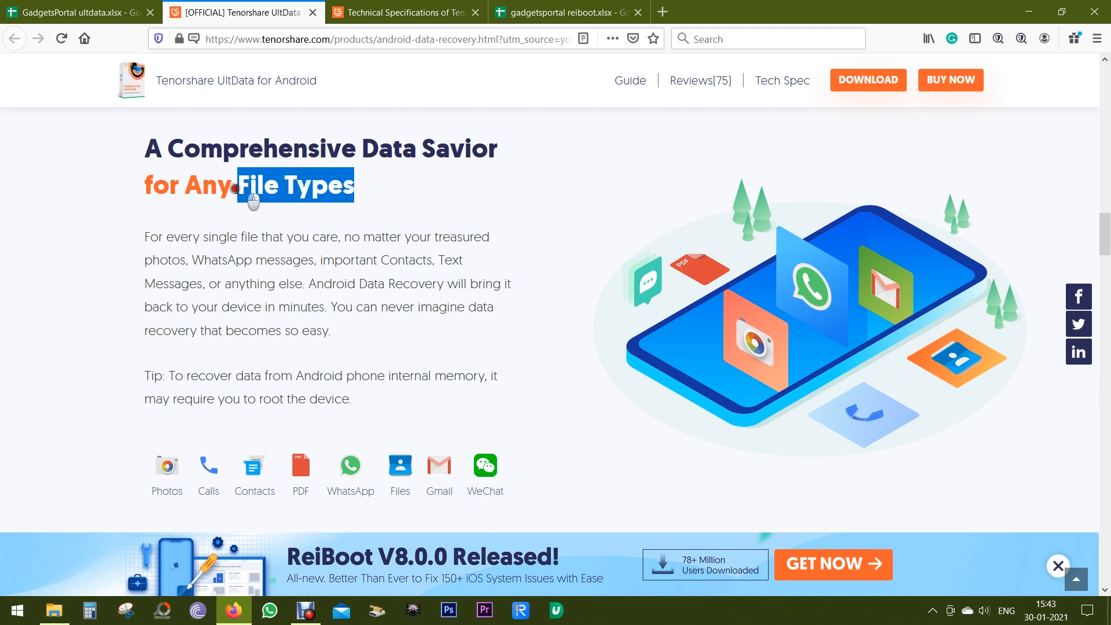
{"action": "scroll", "scroll_direction": "down", "scroll_amount": 3}
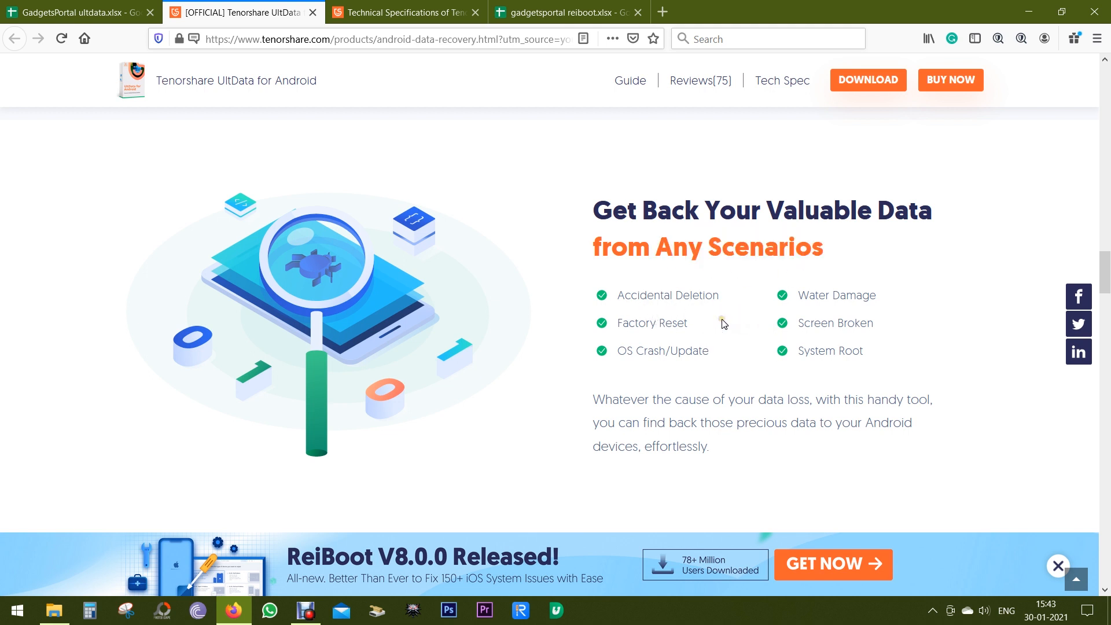
{"action": "mouse_move", "coordinate": [735, 319]}
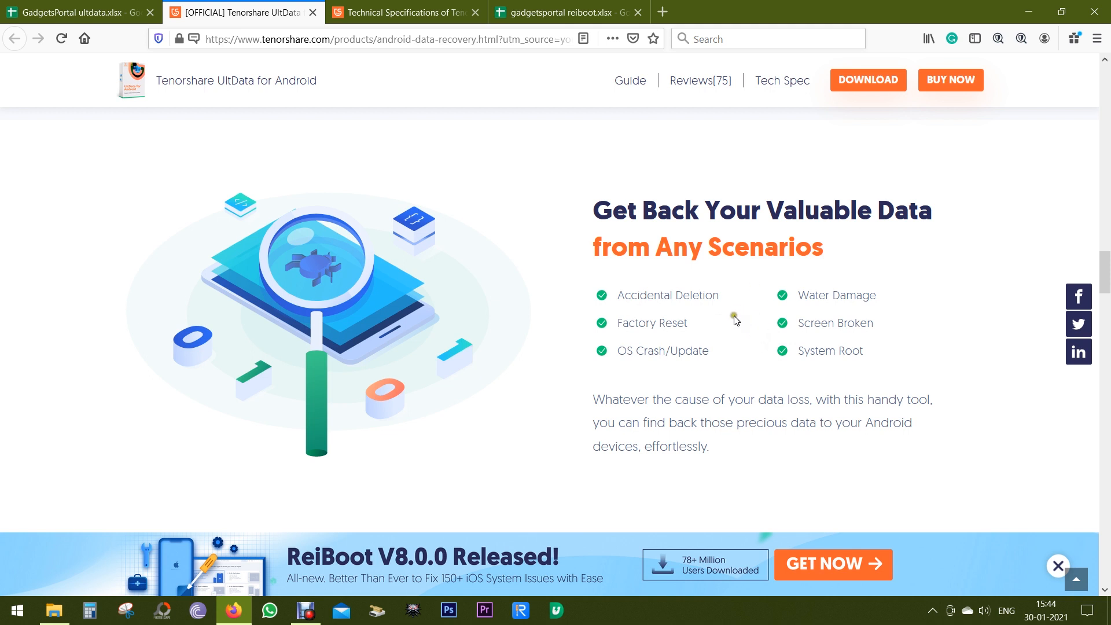
{"action": "mouse_move", "coordinate": [735, 353]}
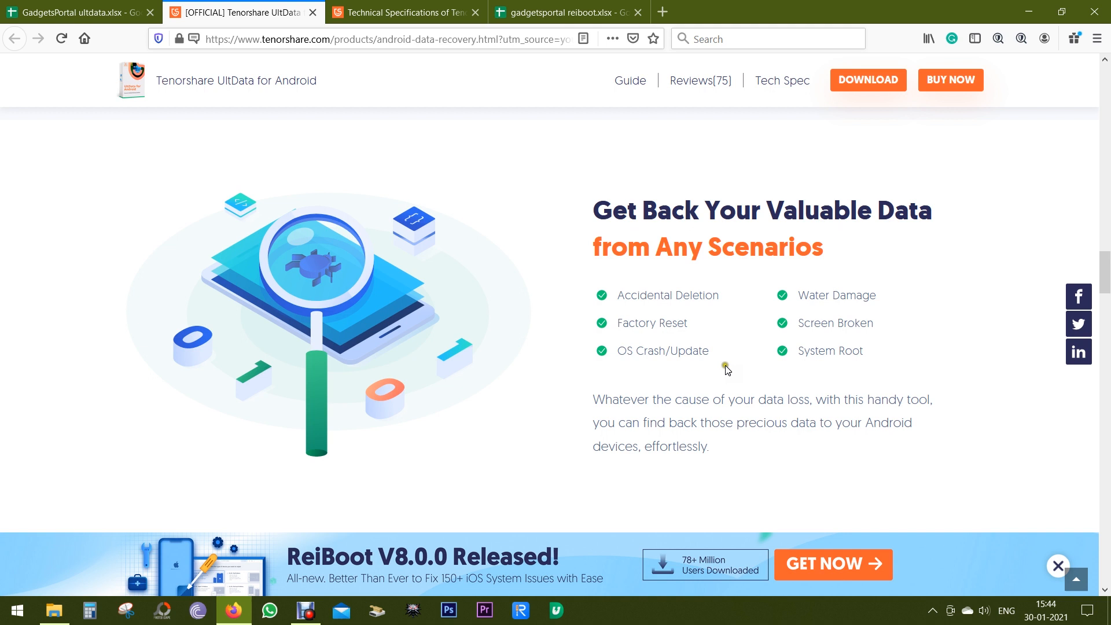
{"action": "mouse_move", "coordinate": [731, 375]}
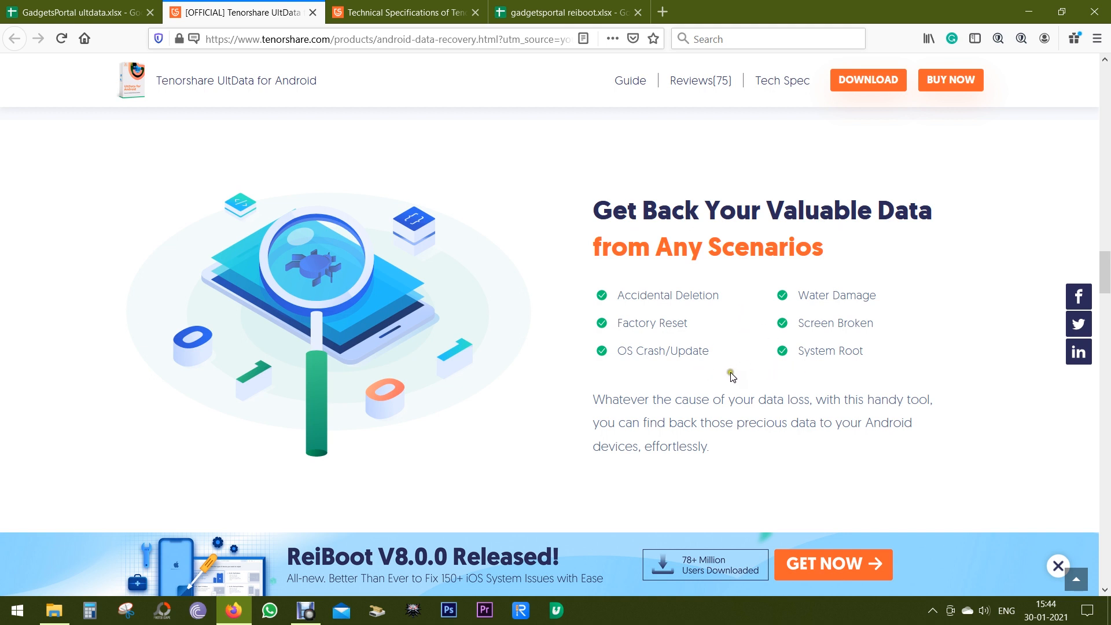
{"action": "scroll", "scroll_direction": "down", "scroll_amount": 3}
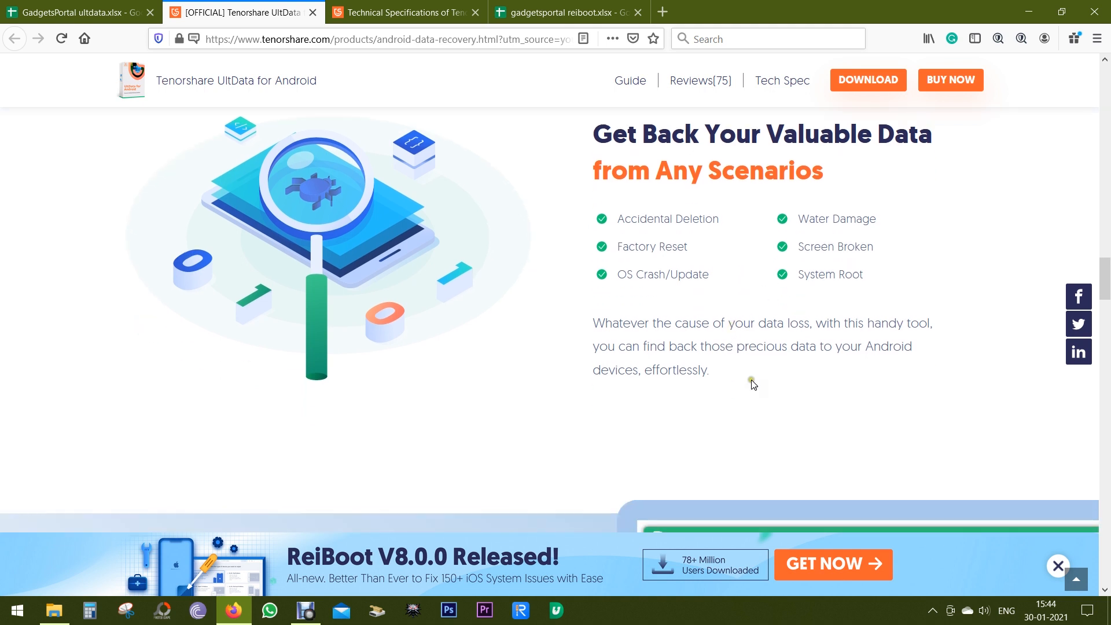
{"action": "scroll", "scroll_direction": "down", "scroll_amount": 3}
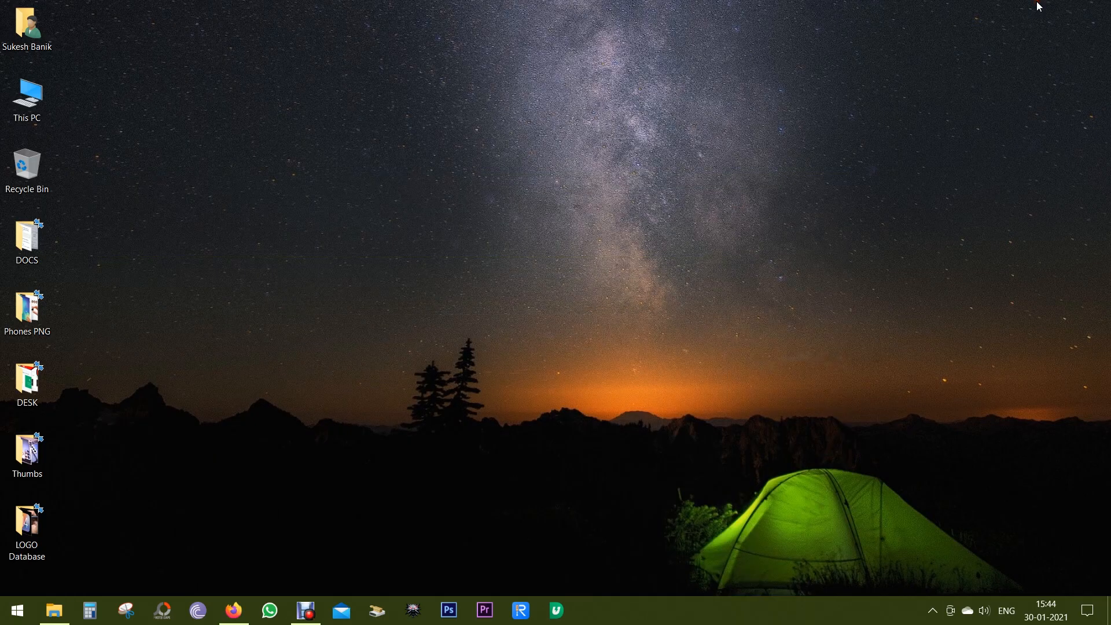
{"action": "mouse_move", "coordinate": [574, 290]}
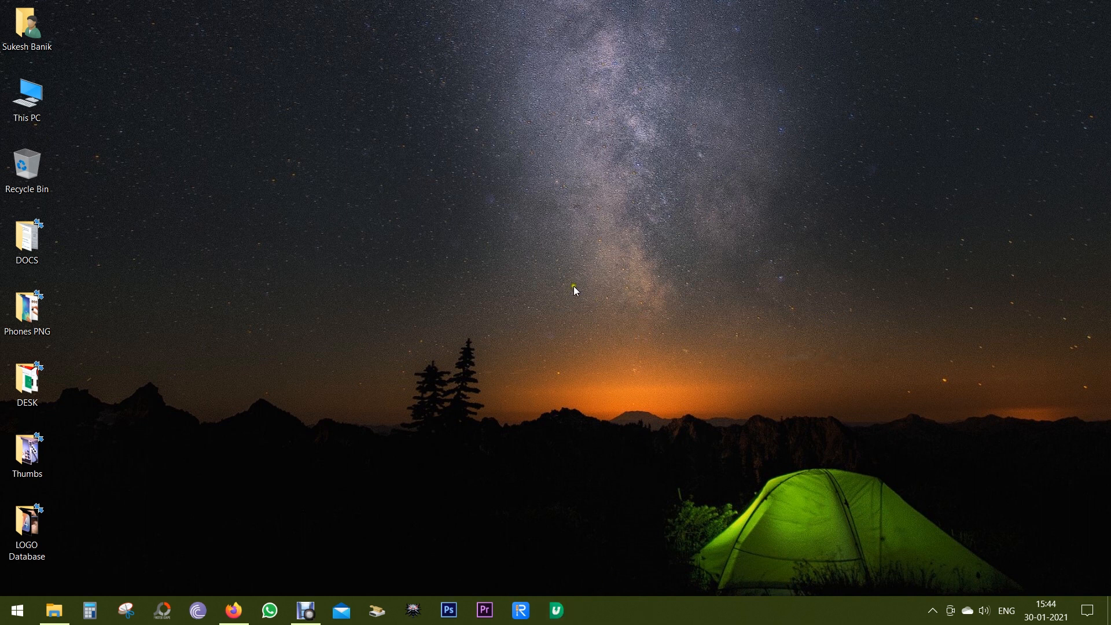
- Launch UltData for Android from the taskbar and choose the Recover Lost Data card
{"action": "left_click", "coordinate": [556, 609]}
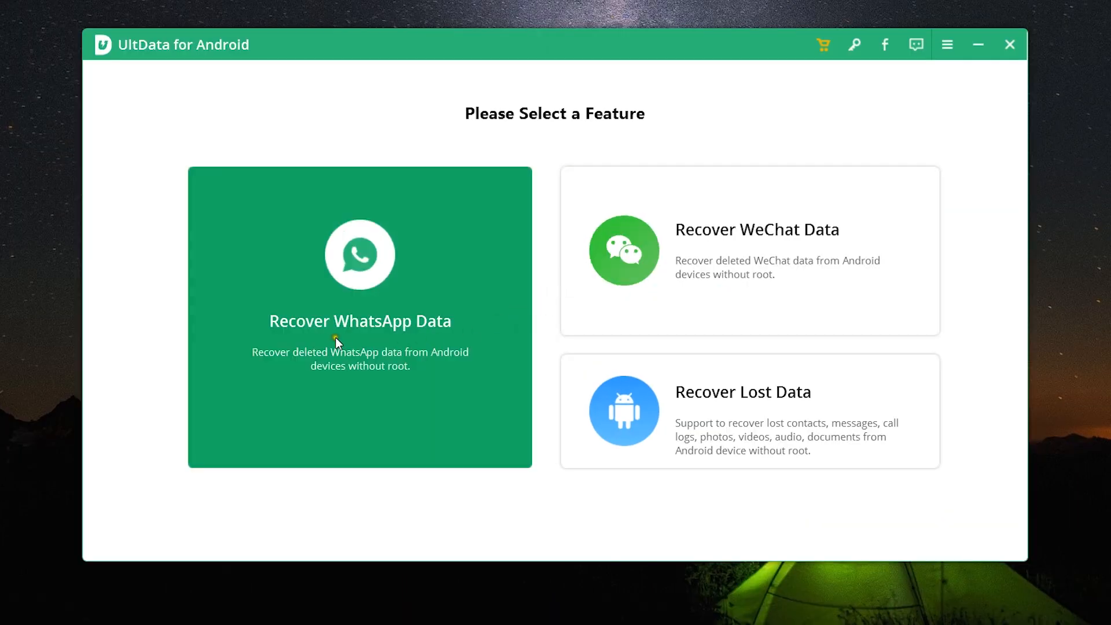
{"action": "mouse_move", "coordinate": [372, 241]}
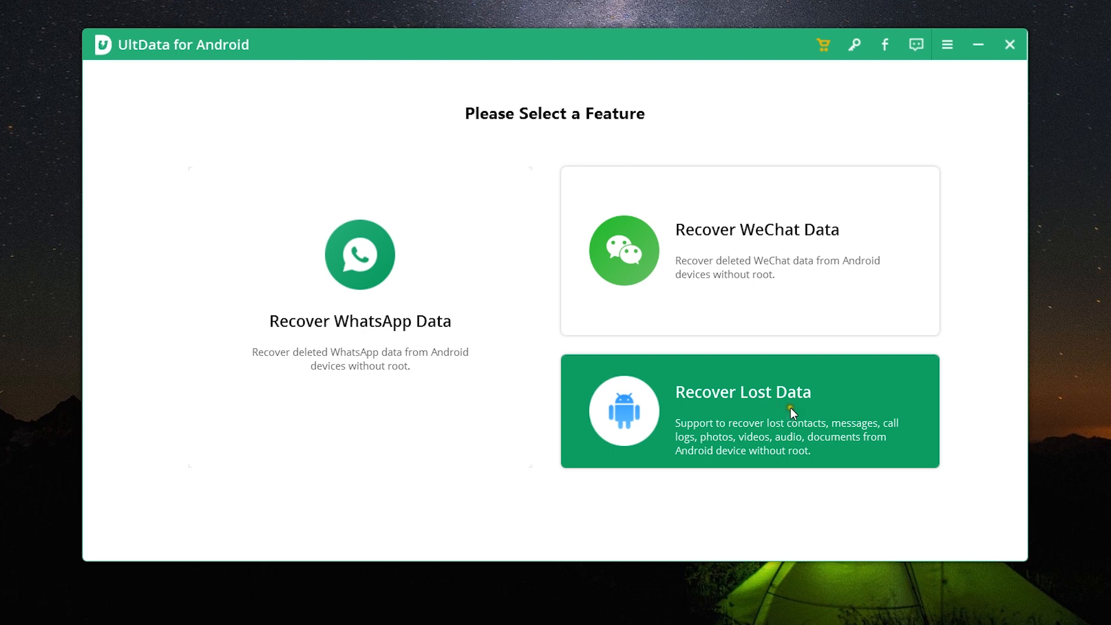
{"action": "left_click", "coordinate": [749, 411]}
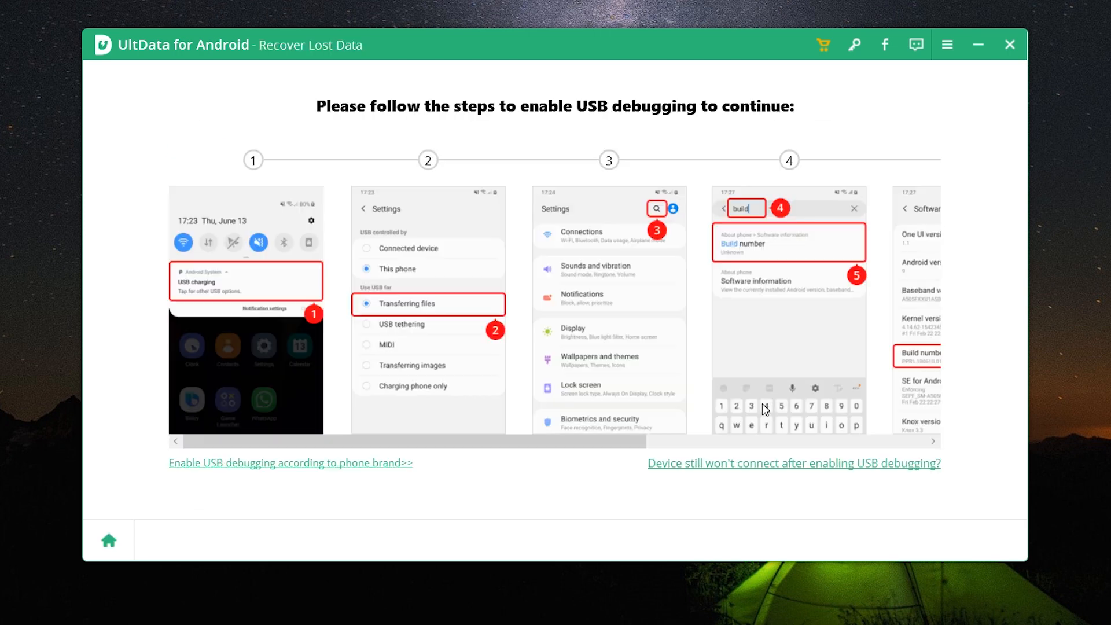
{"action": "mouse_move", "coordinate": [623, 347]}
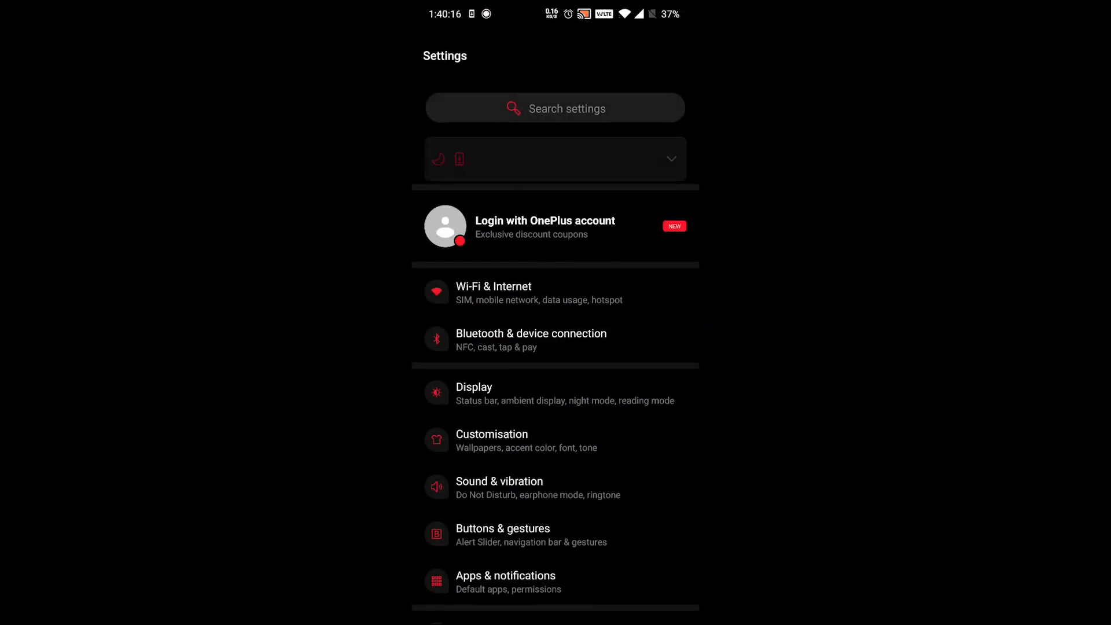
- Enable developer mode via Build number in About phone, then return to Settings
{"action": "scroll", "scroll_direction": "down", "scroll_amount": 3}
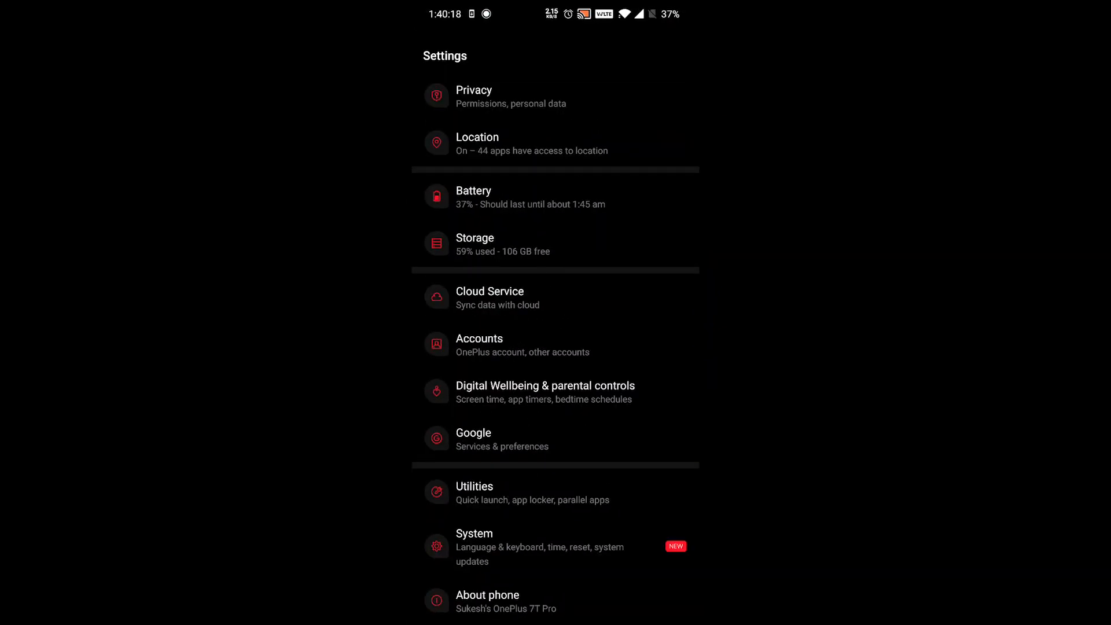
{"action": "left_click", "coordinate": [487, 600]}
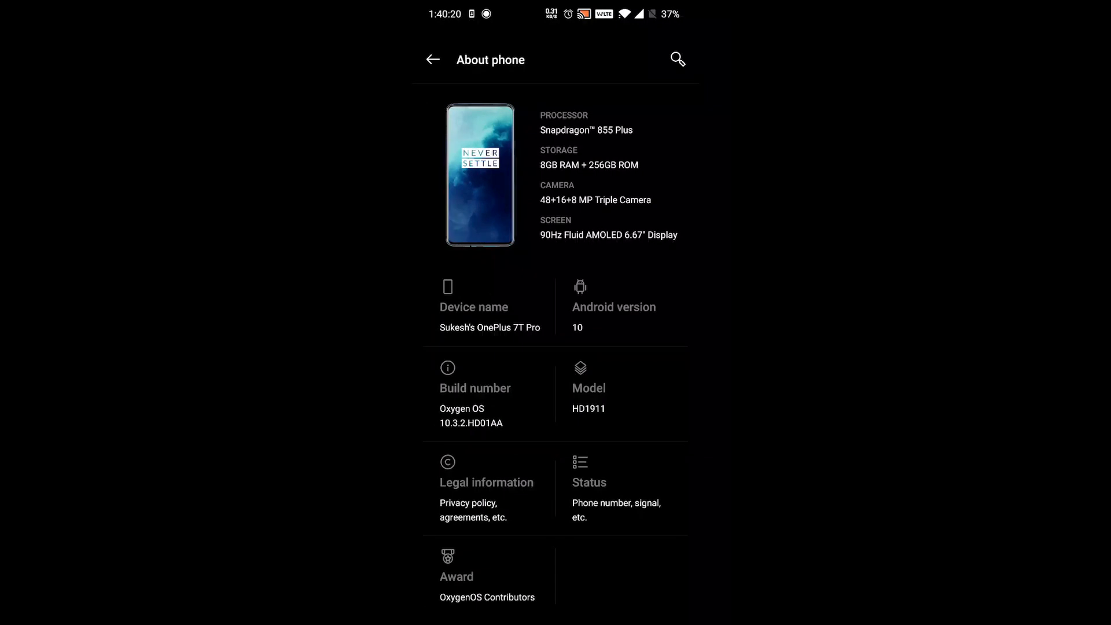
{"action": "left_click", "coordinate": [470, 396]}
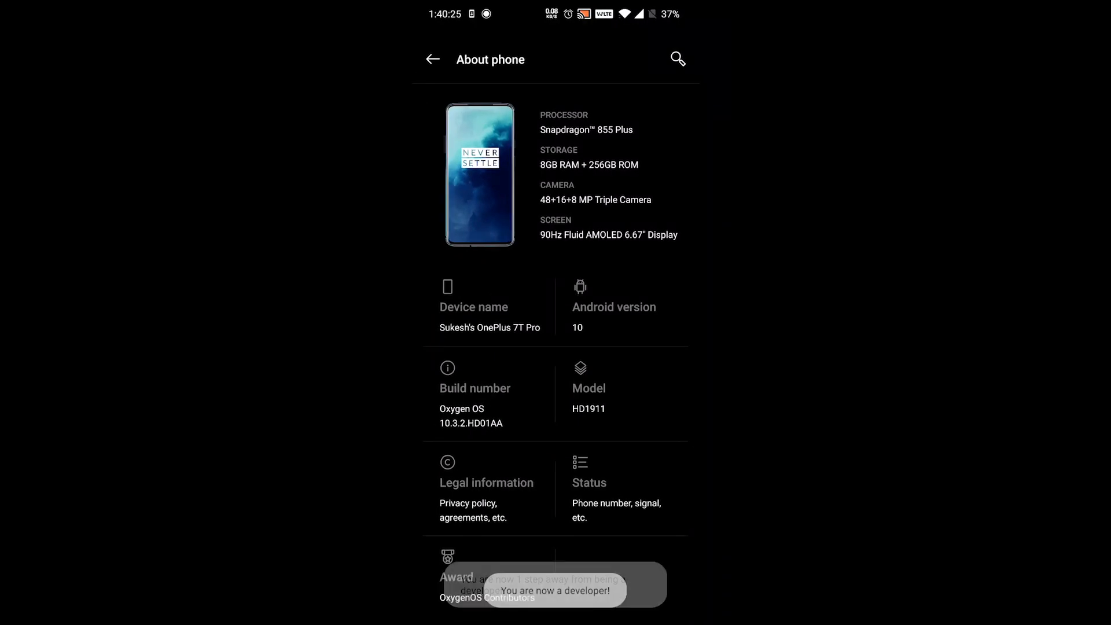
{"action": "left_click", "coordinate": [431, 59]}
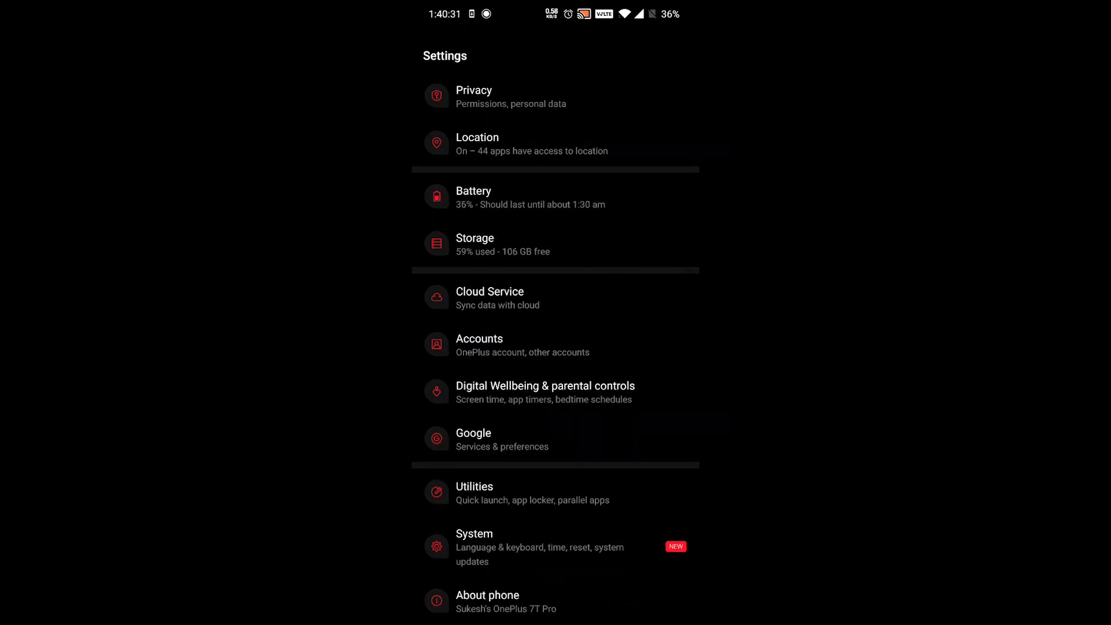
- Switch on USB debugging under System > Developer options
{"action": "left_click", "coordinate": [473, 546]}
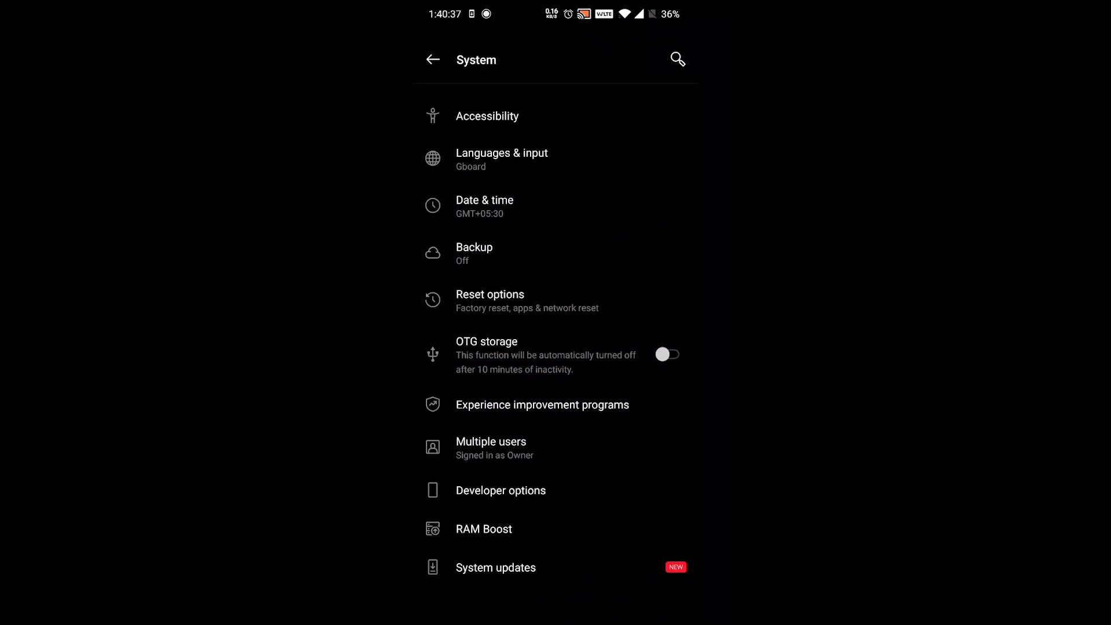
{"action": "left_click", "coordinate": [500, 490]}
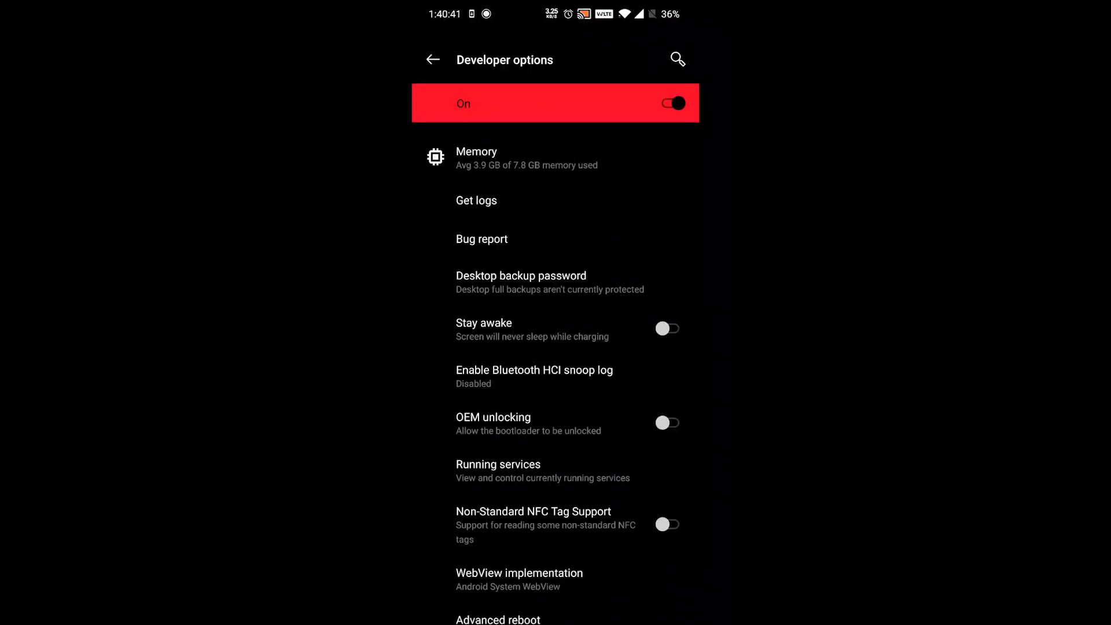
{"action": "scroll", "scroll_direction": "down", "scroll_amount": 3}
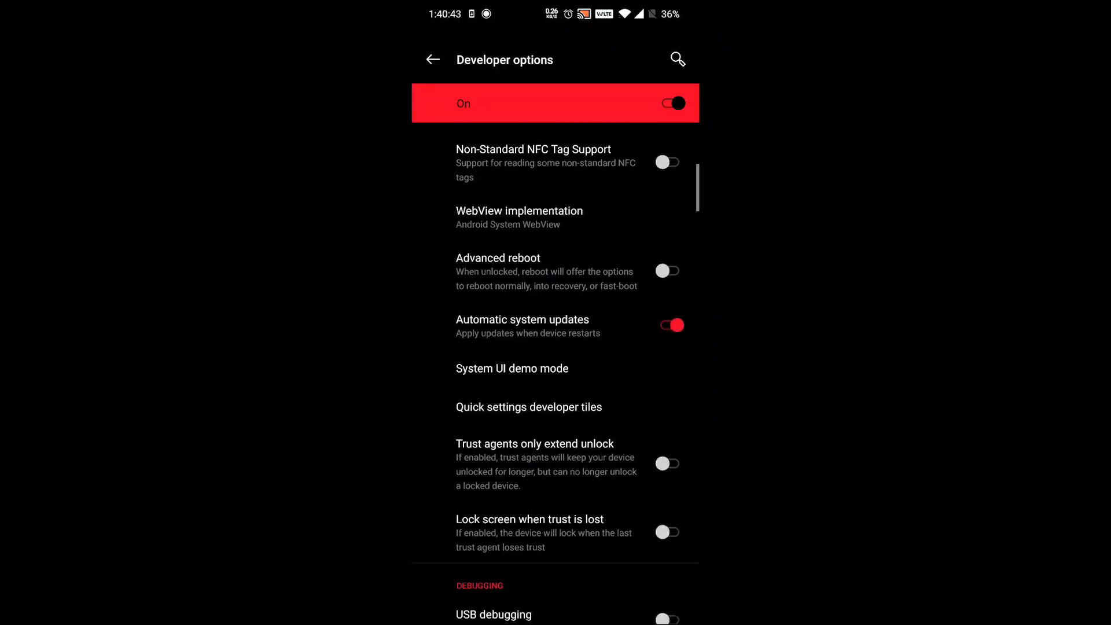
{"action": "scroll", "scroll_direction": "down", "scroll_amount": 3}
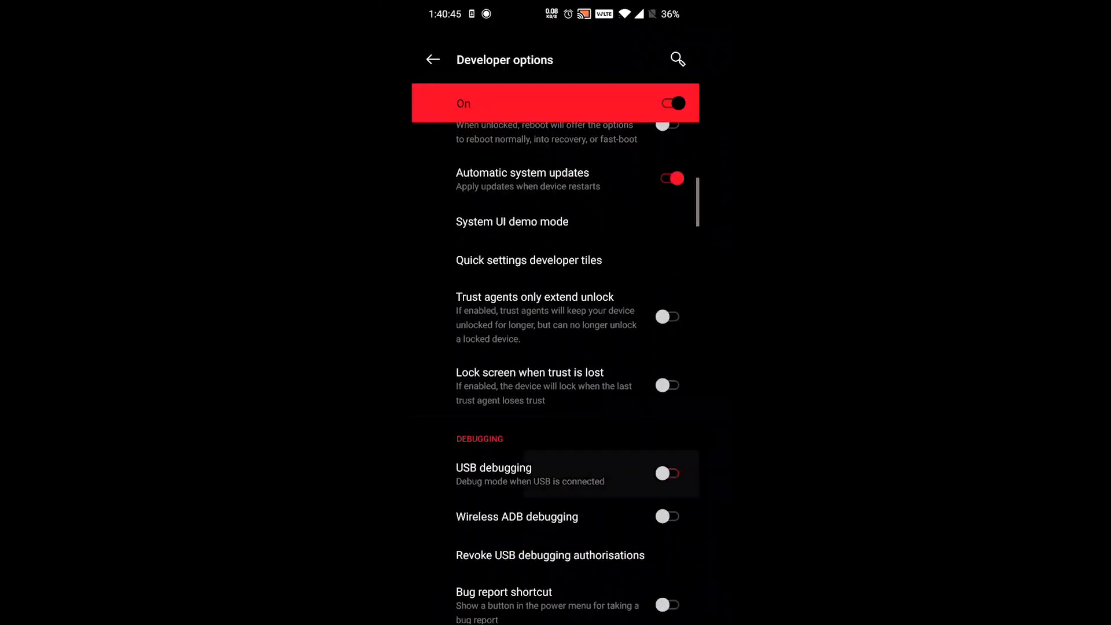
{"action": "left_click", "coordinate": [665, 473]}
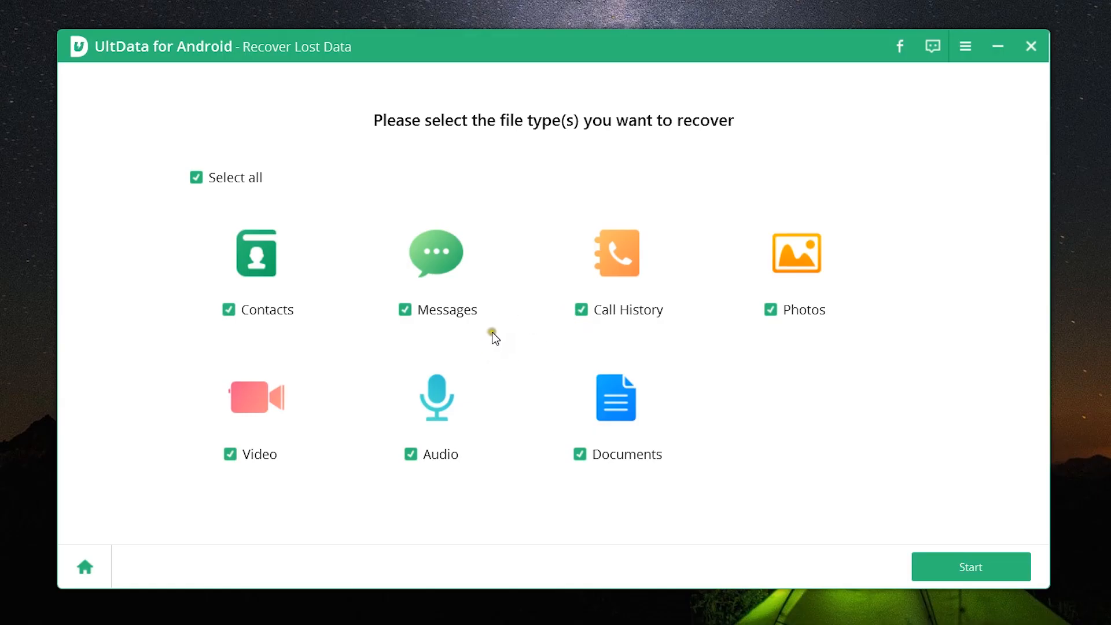
{"action": "mouse_move", "coordinate": [439, 155]}
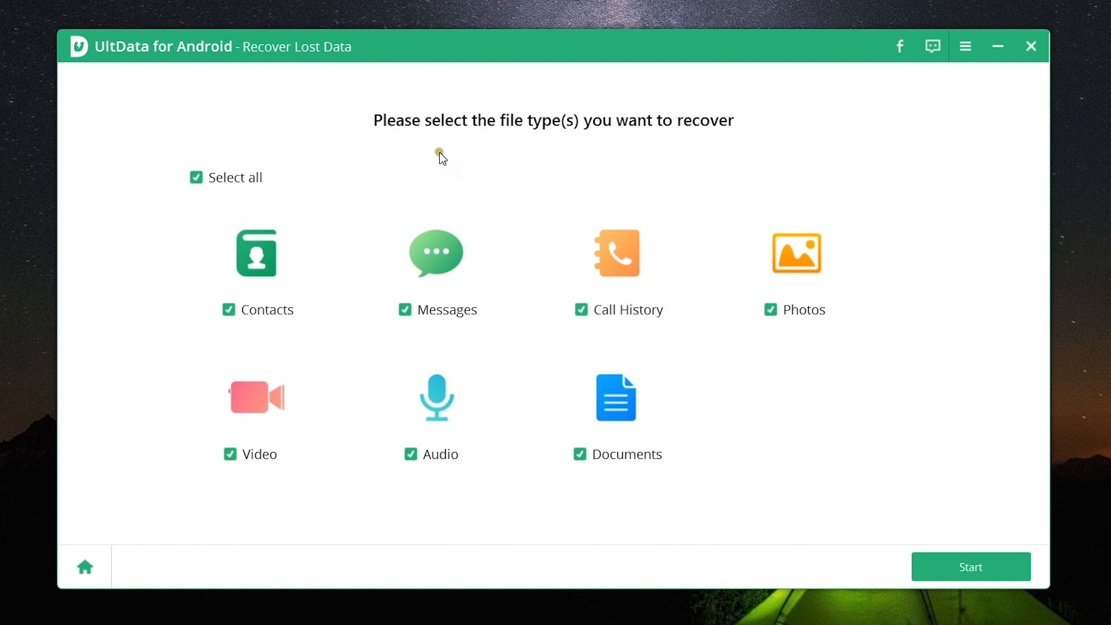
{"action": "mouse_move", "coordinate": [259, 320]}
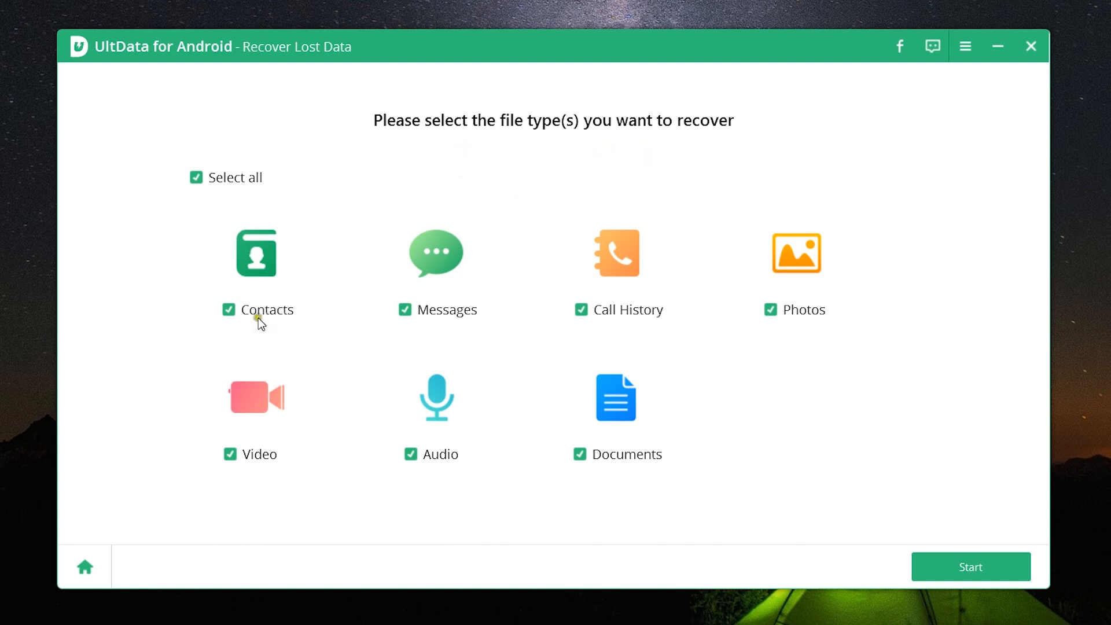
{"action": "mouse_move", "coordinate": [570, 338]}
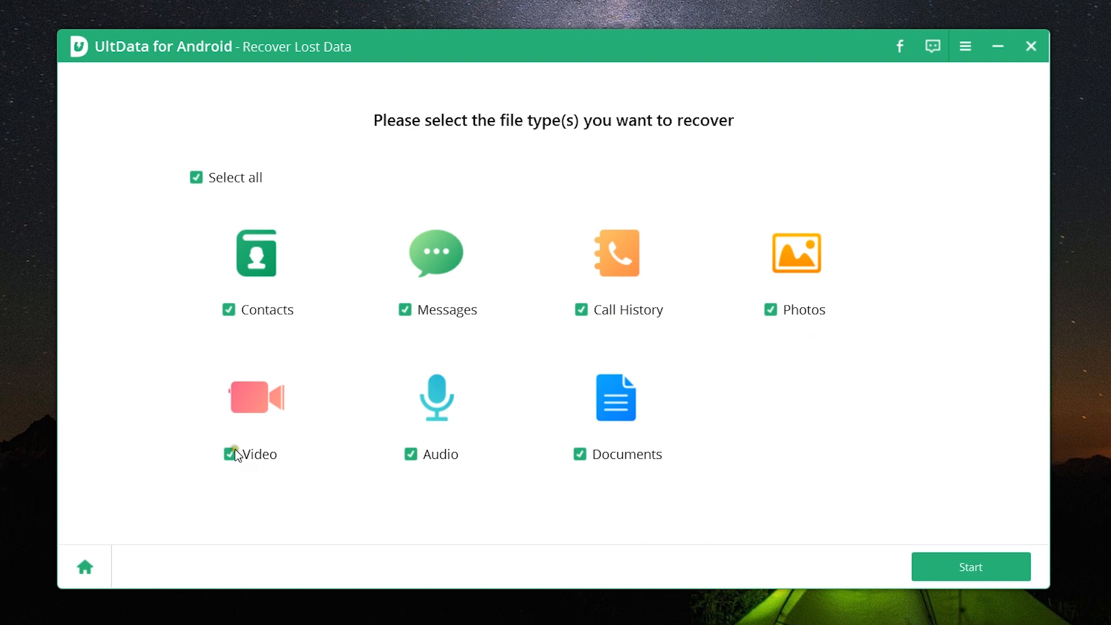
{"action": "mouse_move", "coordinate": [629, 480]}
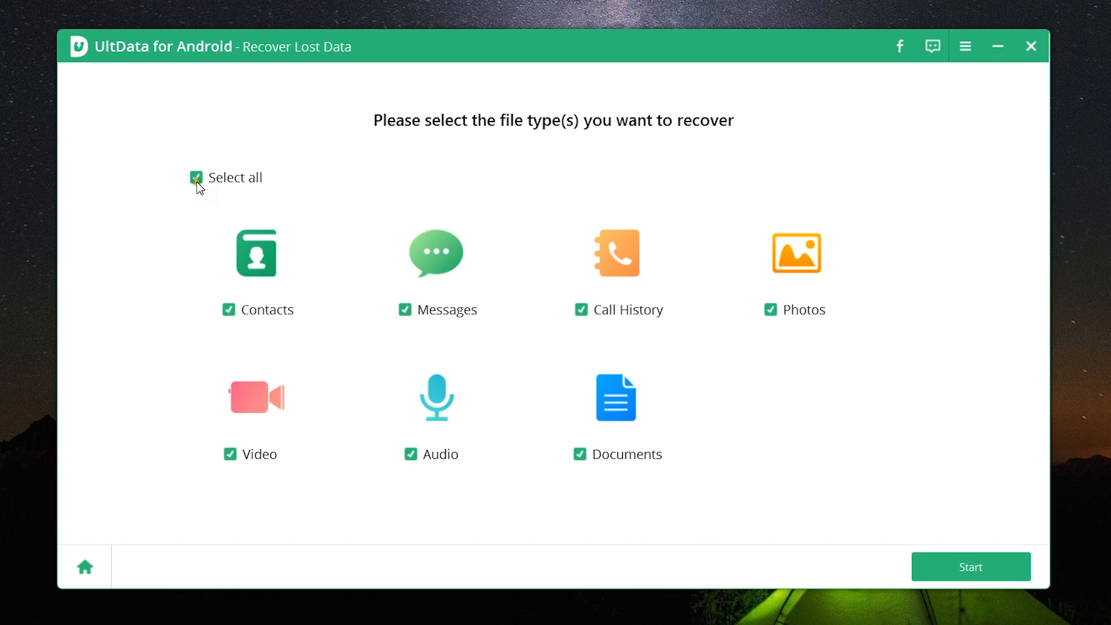
- Uncheck Select all, tick only Messages, and start the scan
{"action": "left_click", "coordinate": [196, 177]}
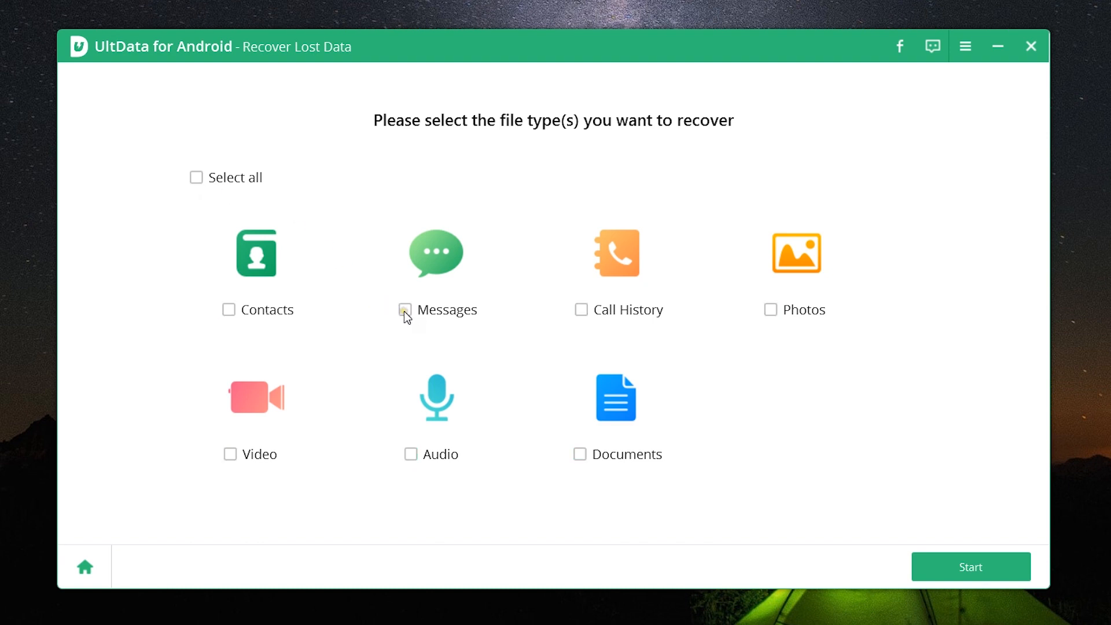
{"action": "left_click", "coordinate": [405, 309]}
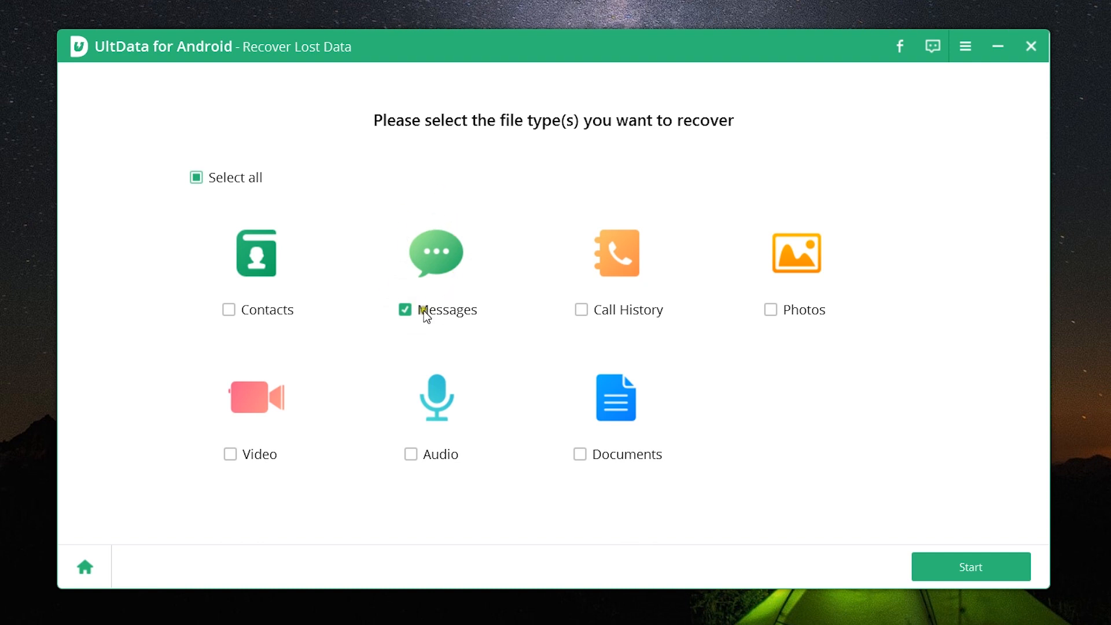
{"action": "left_click", "coordinate": [970, 566]}
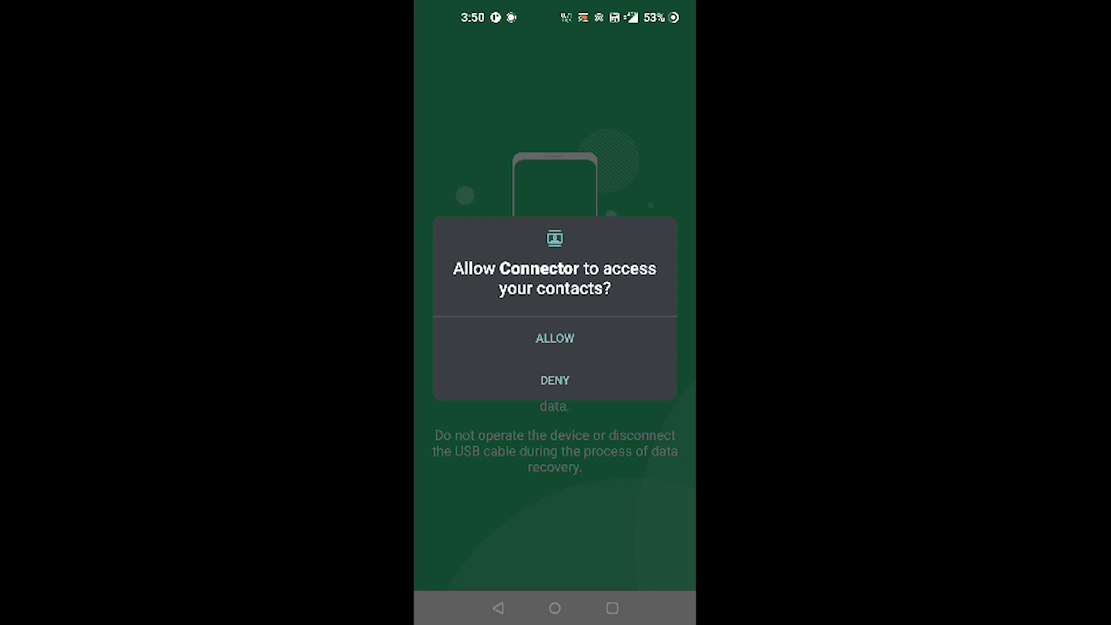
- Allow Connector access to contacts, phone calls, photos/media/files, and SMS
{"action": "left_click", "coordinate": [555, 337]}
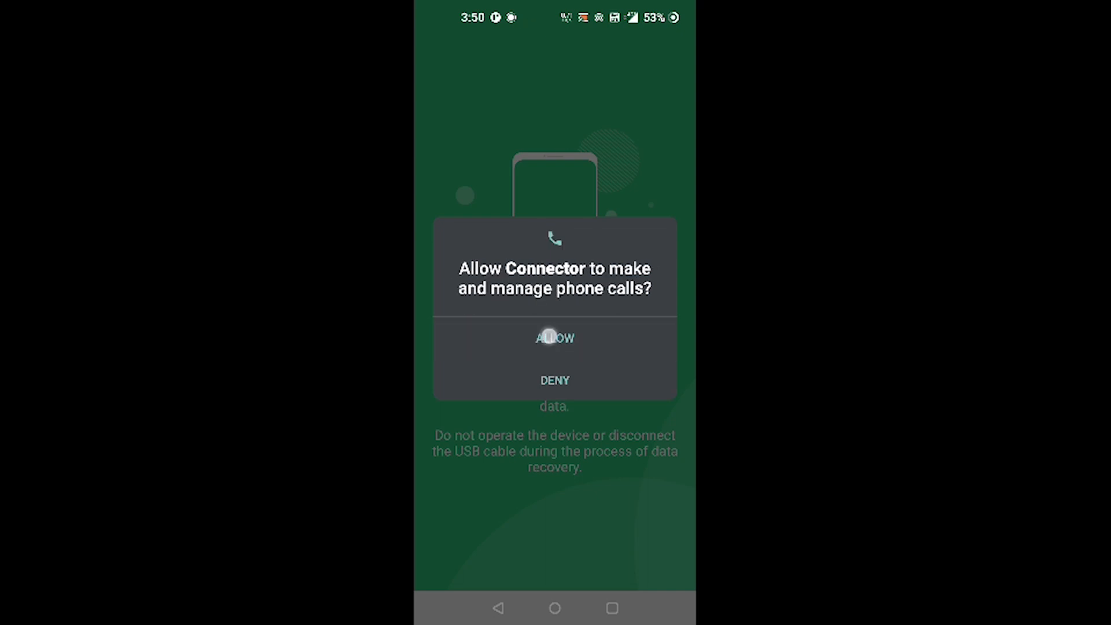
{"action": "left_click", "coordinate": [555, 337]}
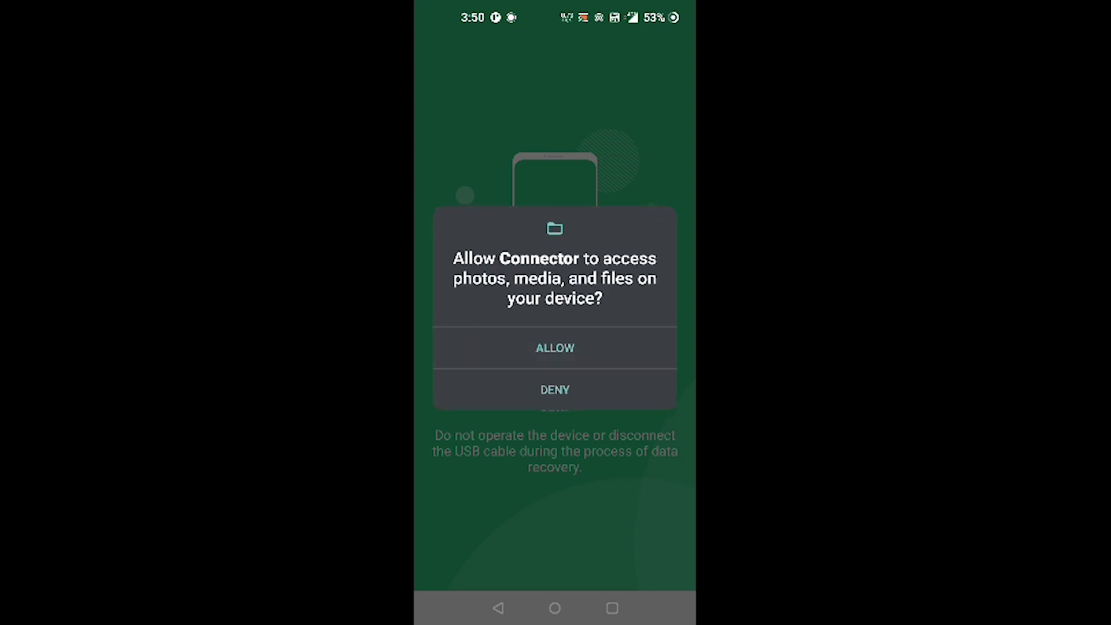
{"action": "left_click", "coordinate": [554, 347]}
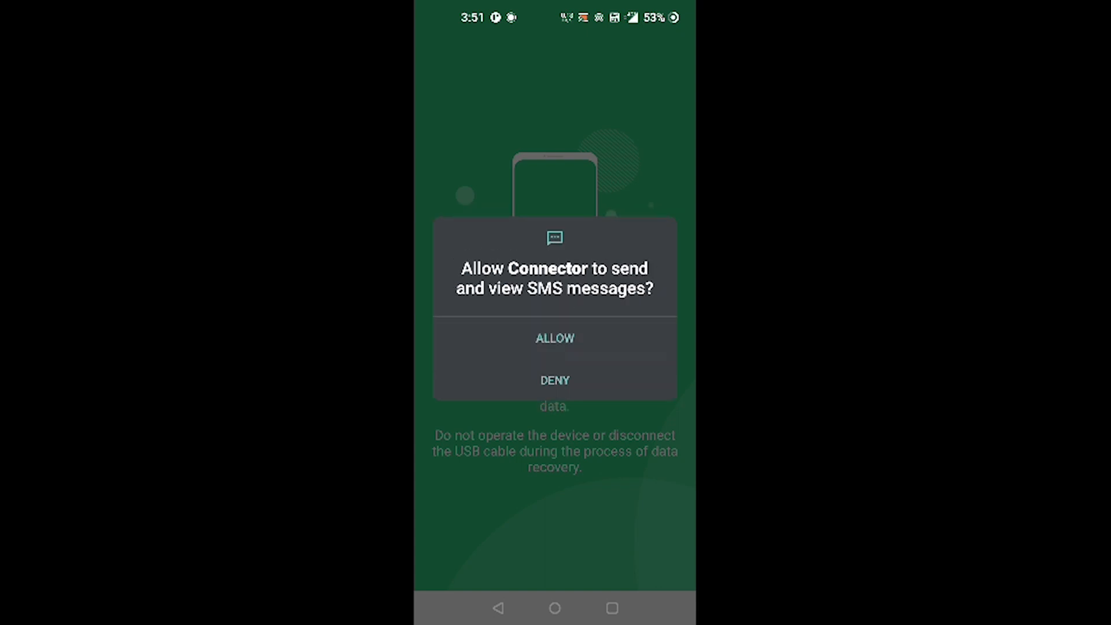
{"action": "left_click", "coordinate": [554, 337]}
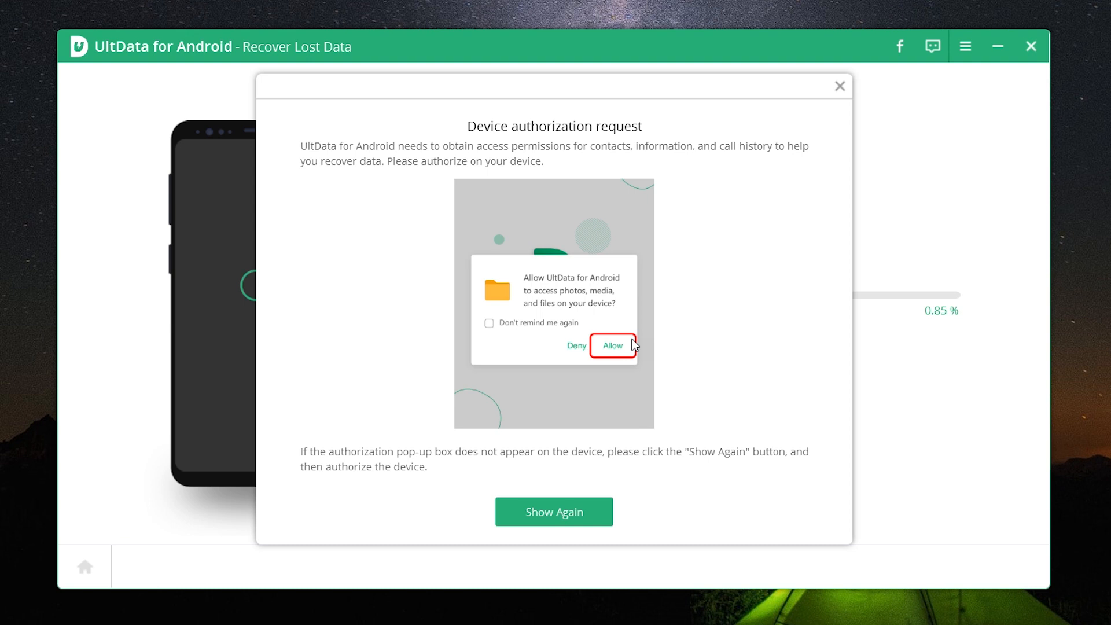
- Dismiss the device authorization request, then stop the scan after 533 messages are listed
{"action": "left_click", "coordinate": [611, 346]}
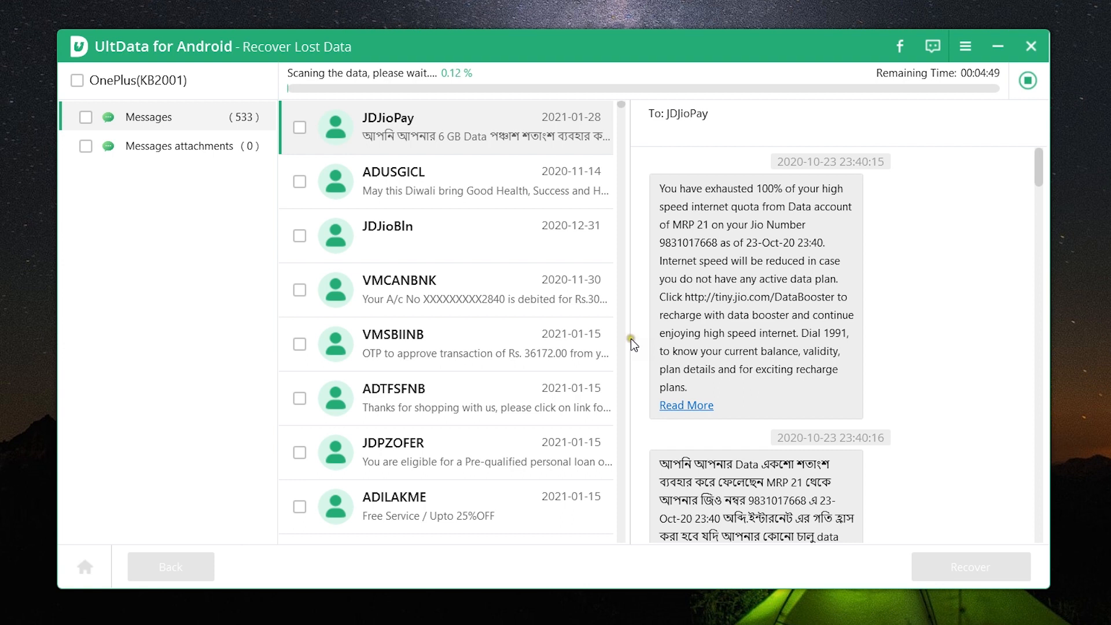
{"action": "mouse_move", "coordinate": [936, 335]}
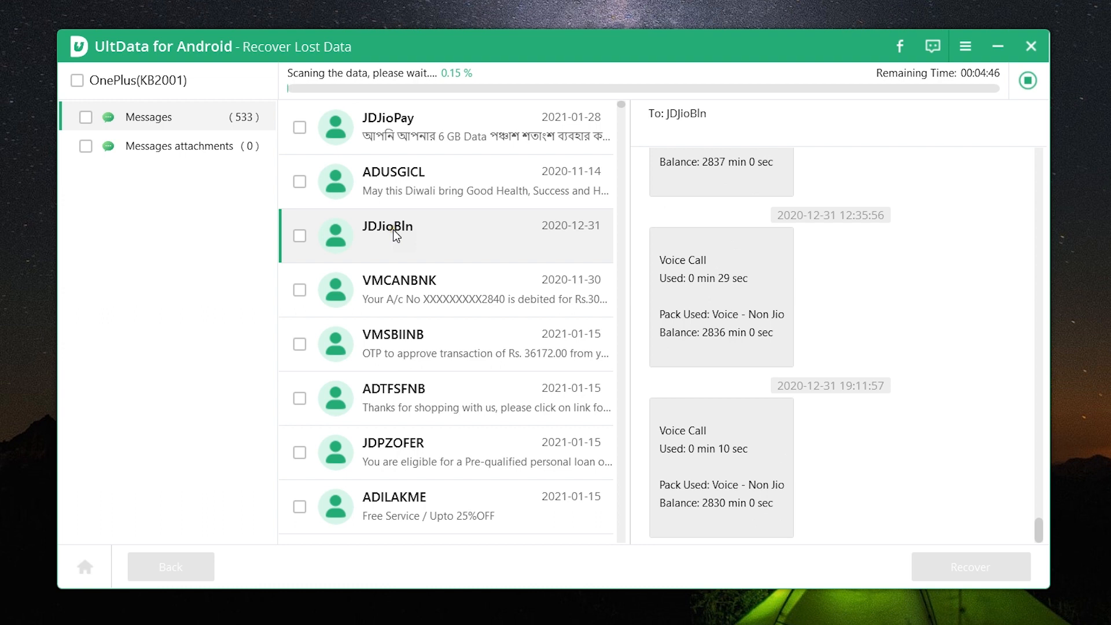
{"action": "mouse_move", "coordinate": [943, 305]}
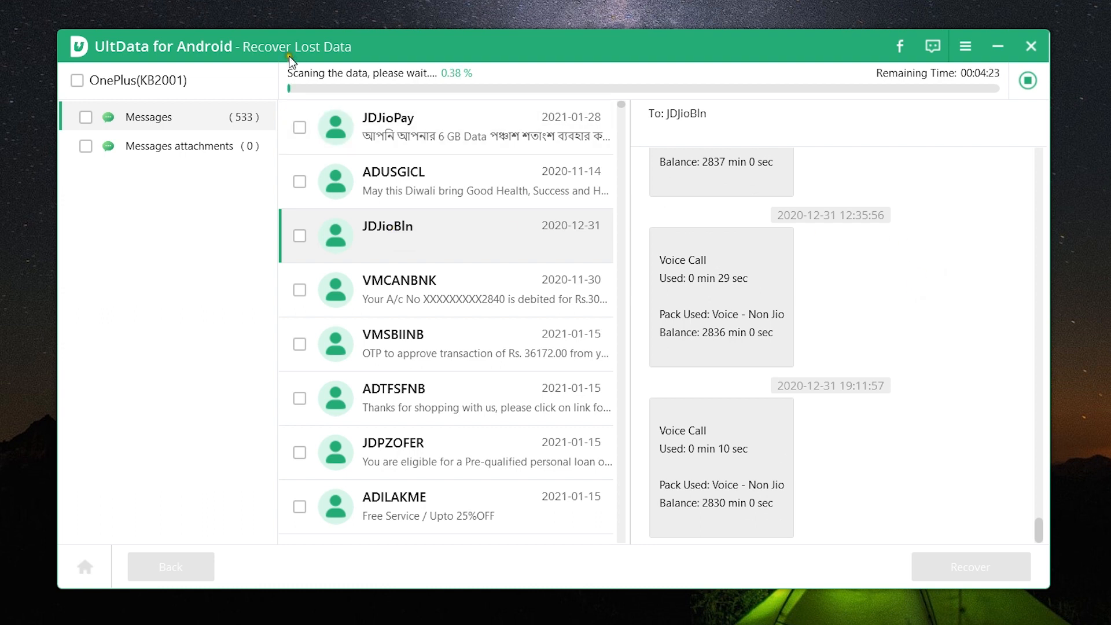
{"action": "mouse_move", "coordinate": [368, 81]}
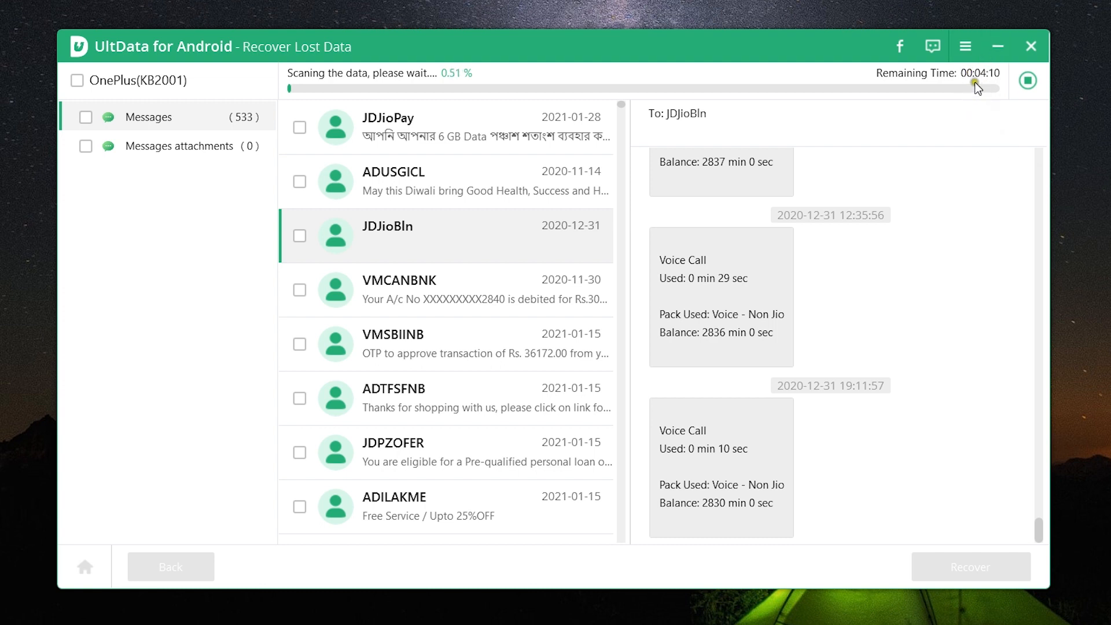
{"action": "left_click", "coordinate": [1027, 79]}
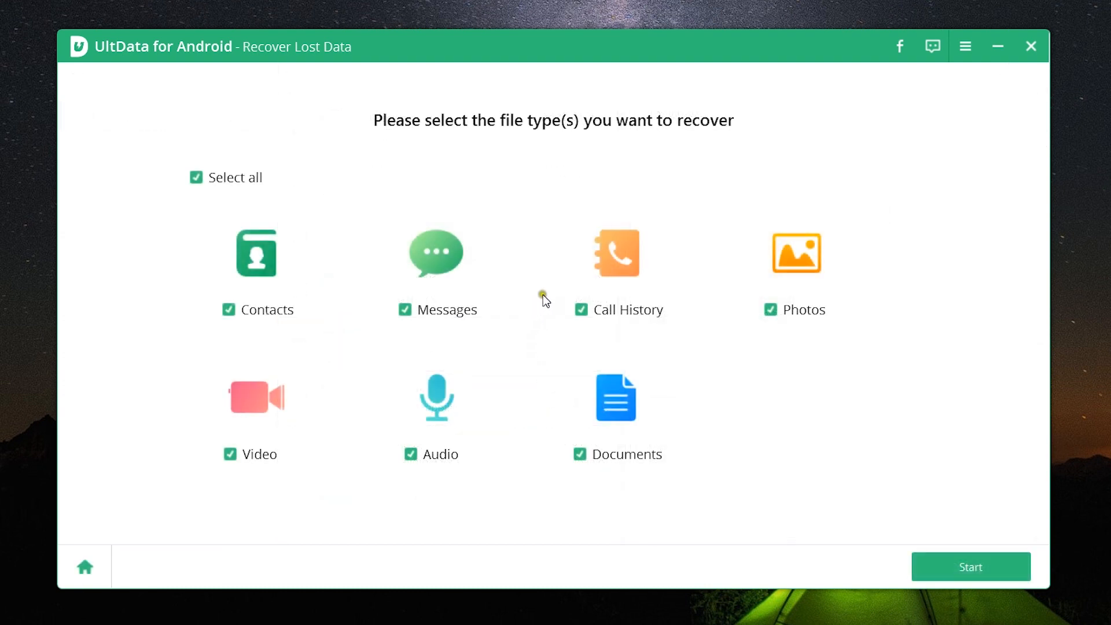
{"action": "mouse_move", "coordinate": [509, 353]}
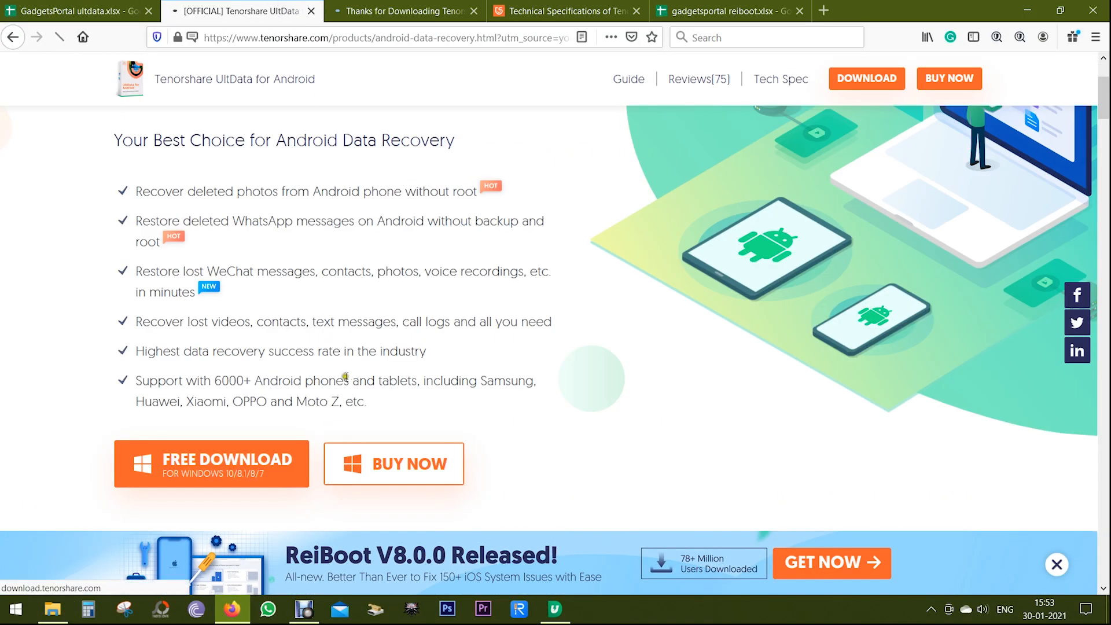
{"action": "left_click", "coordinate": [393, 463]}
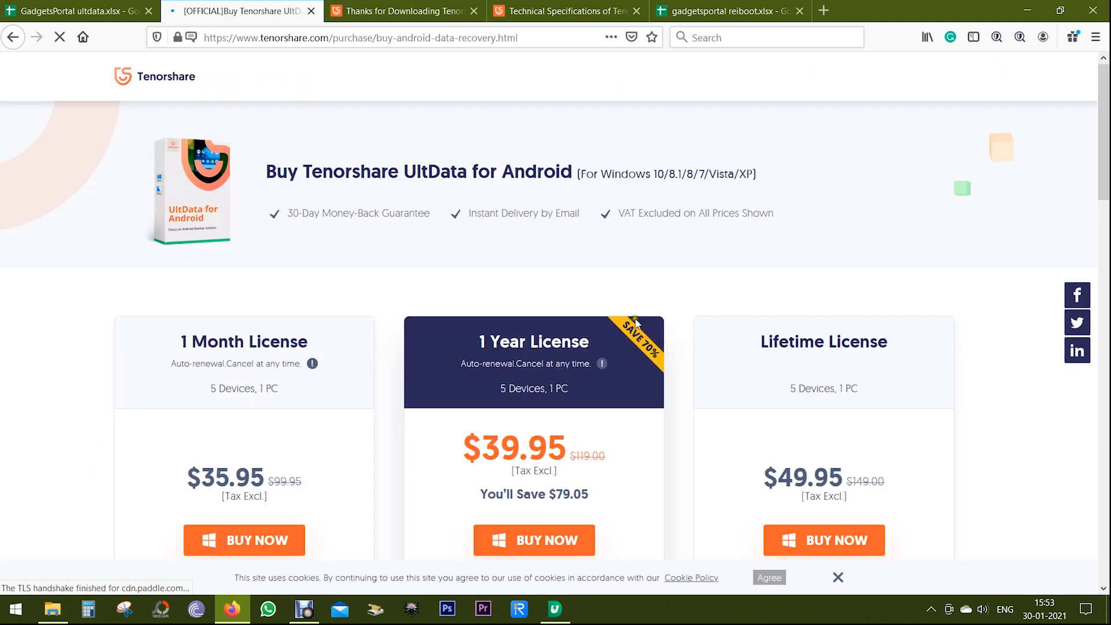
{"action": "scroll", "scroll_direction": "down", "scroll_amount": 3}
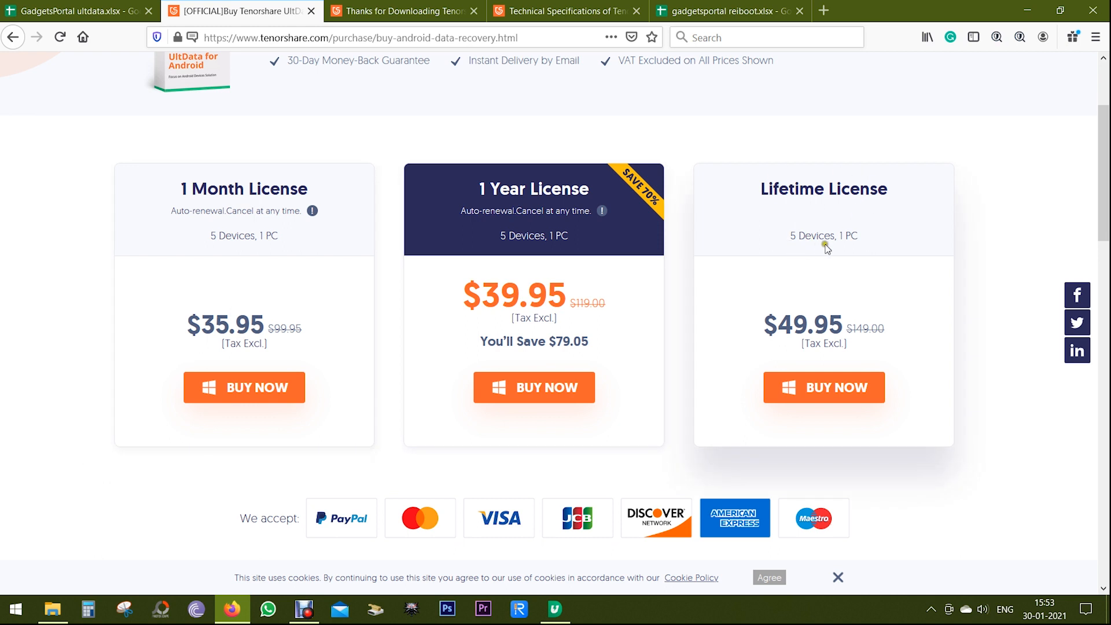
{"action": "mouse_move", "coordinate": [841, 363]}
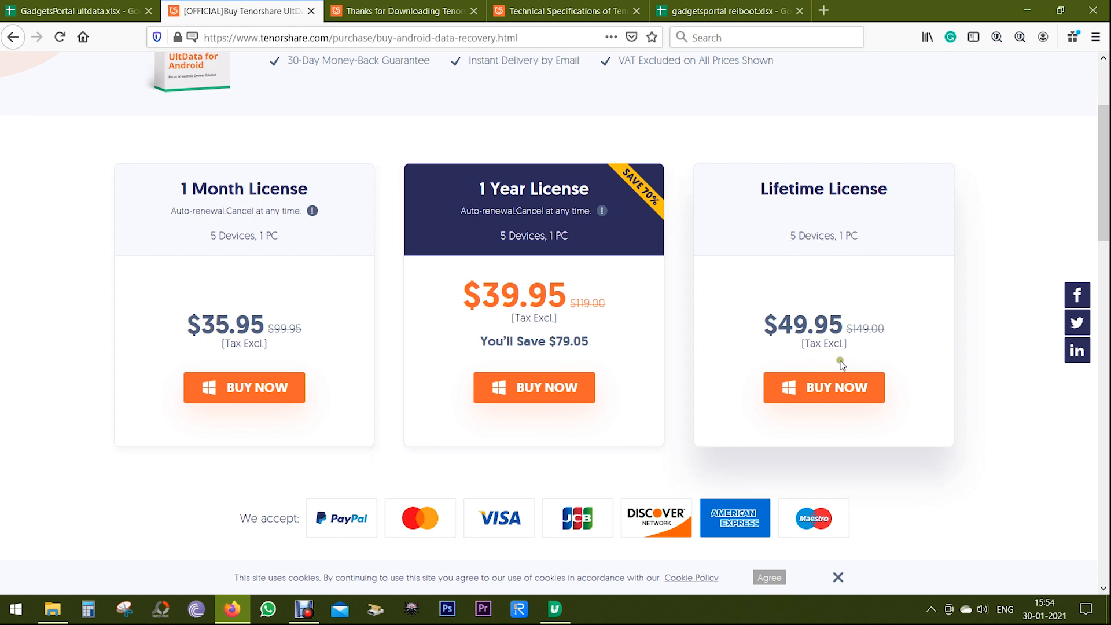
{"action": "scroll", "scroll_direction": "up", "scroll_amount": 3}
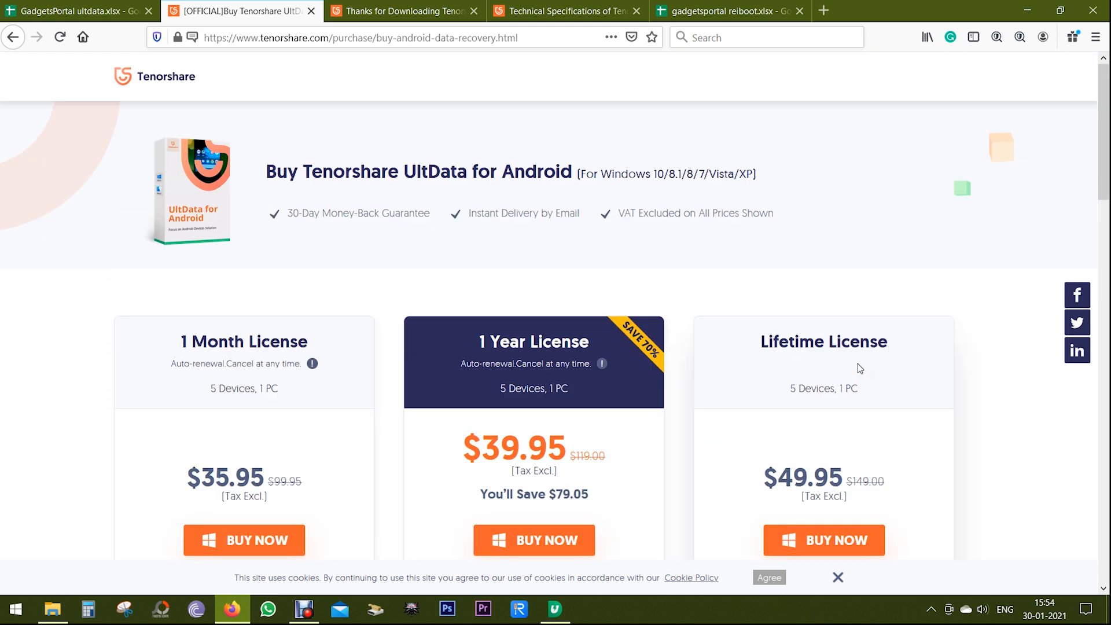
{"action": "mouse_move", "coordinate": [728, 281]}
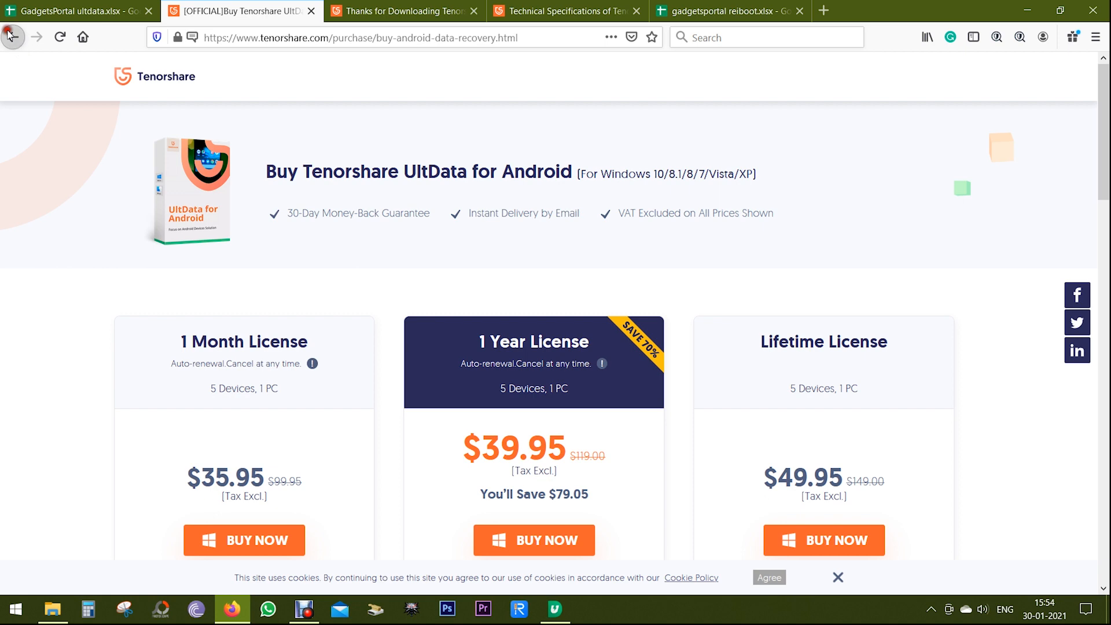
{"action": "left_click", "coordinate": [13, 38]}
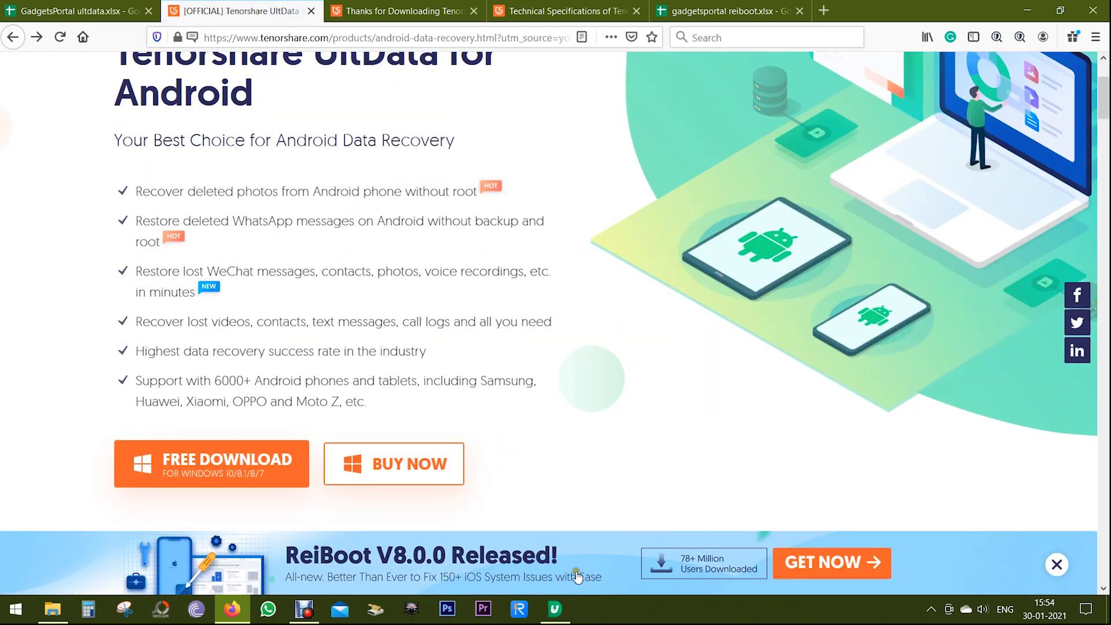